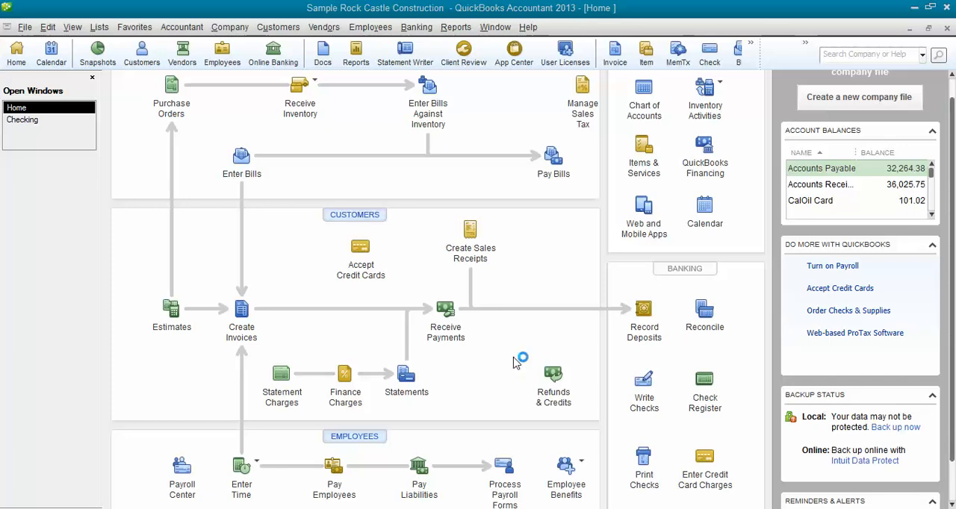
mouse_move(291, 340)
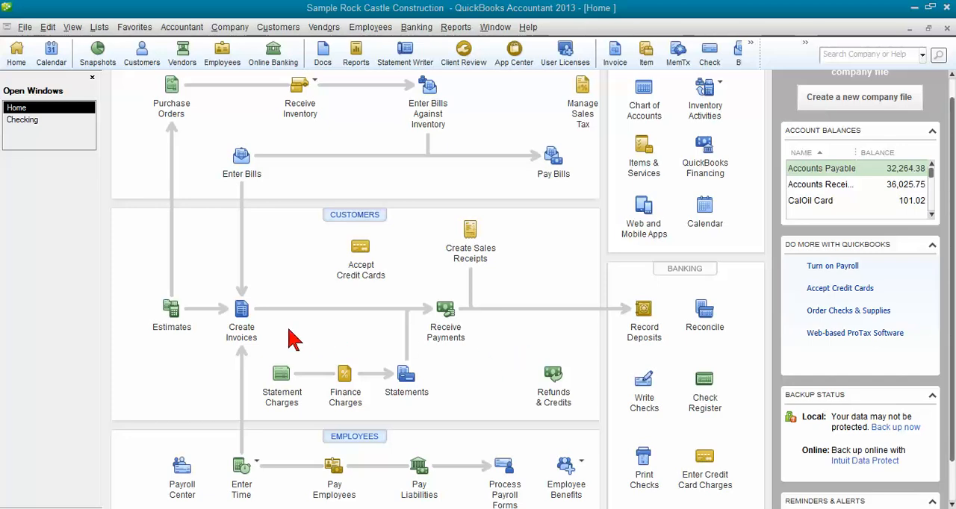
mouse_move(441, 344)
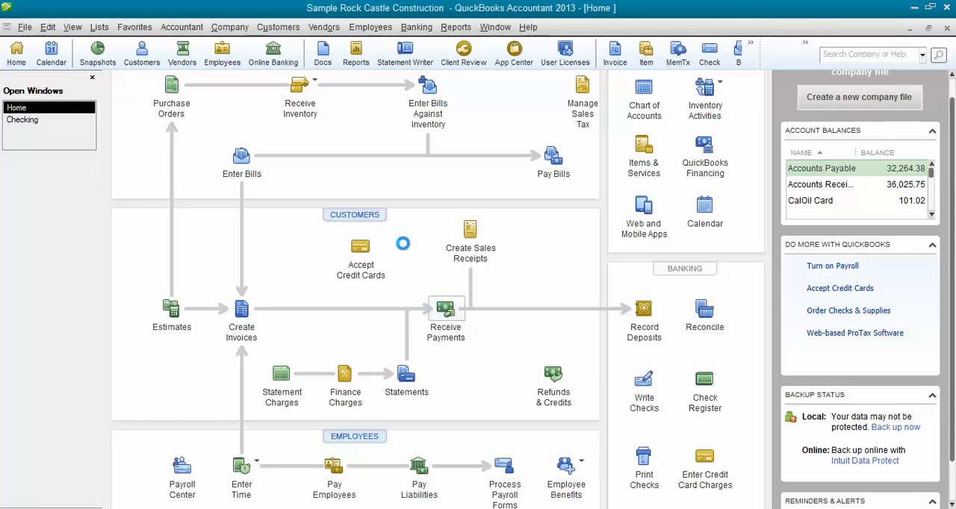
- Record a 1,100.00 payment from customer 'another test' and save it back to Home
left_click(446, 314)
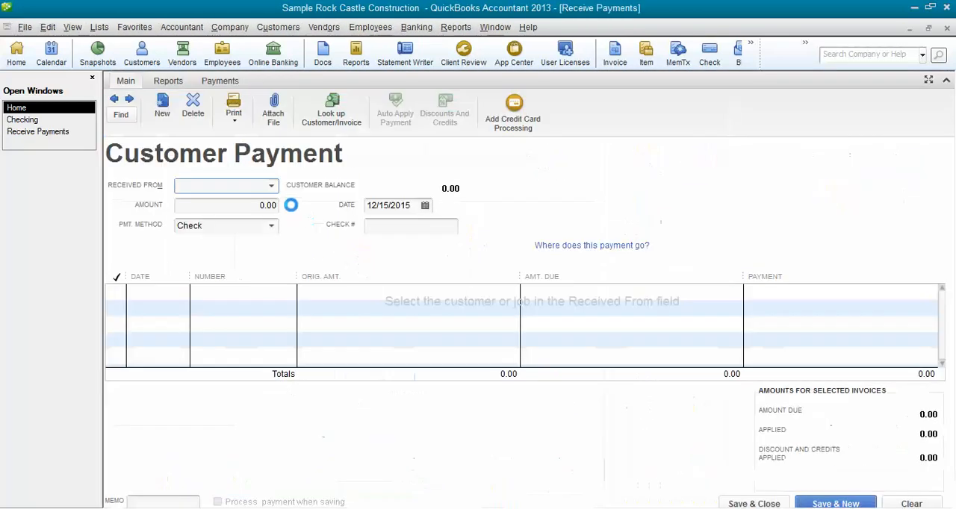
type("another test")
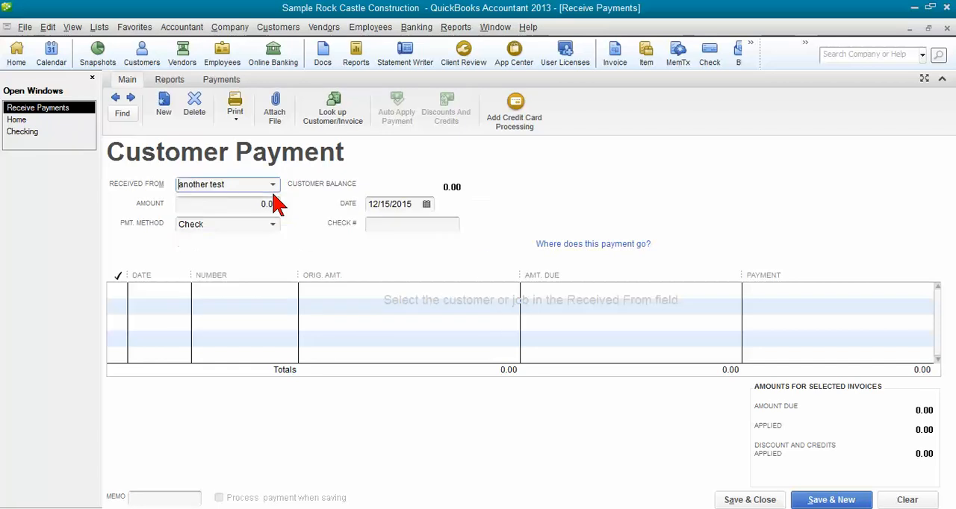
type("110")
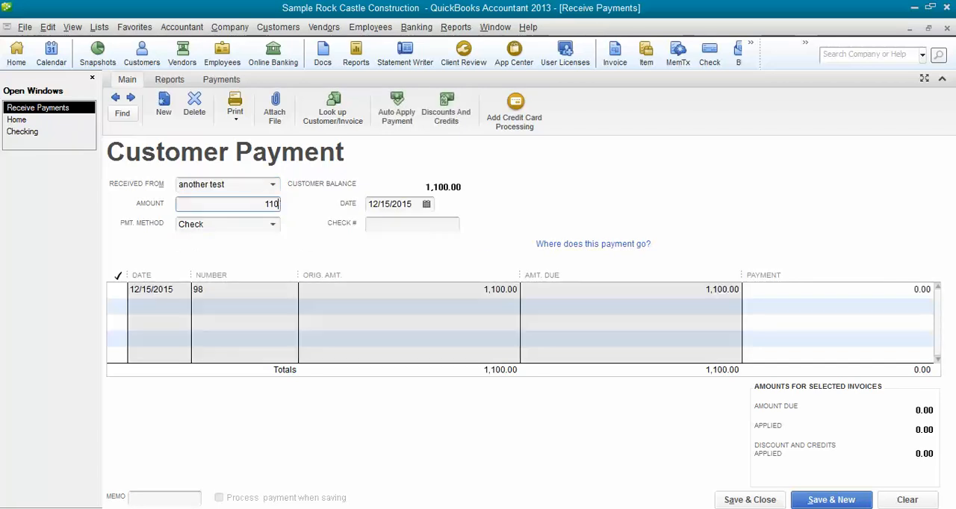
left_click(397, 108)
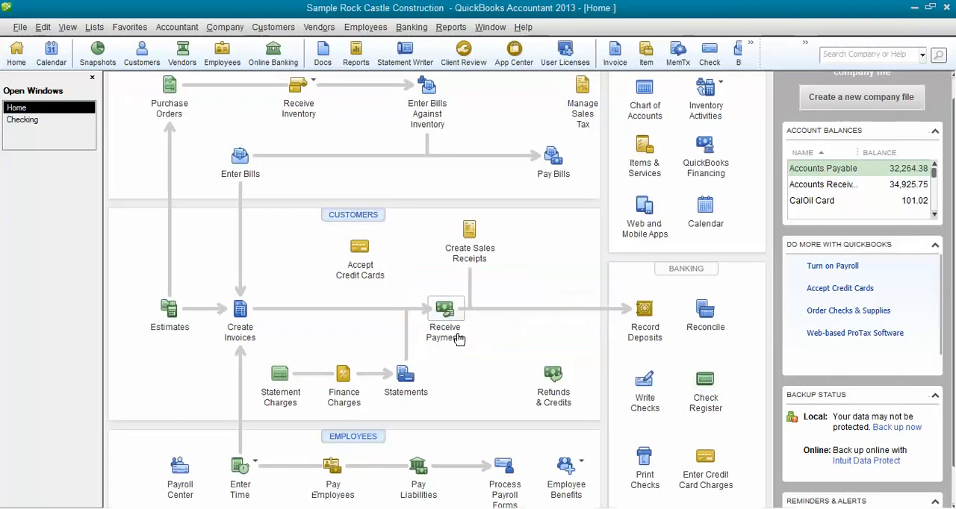
- Record a 1,100.00 'another test' deposit to Construction:Labor in the Checking register and close it
left_click(22, 119)
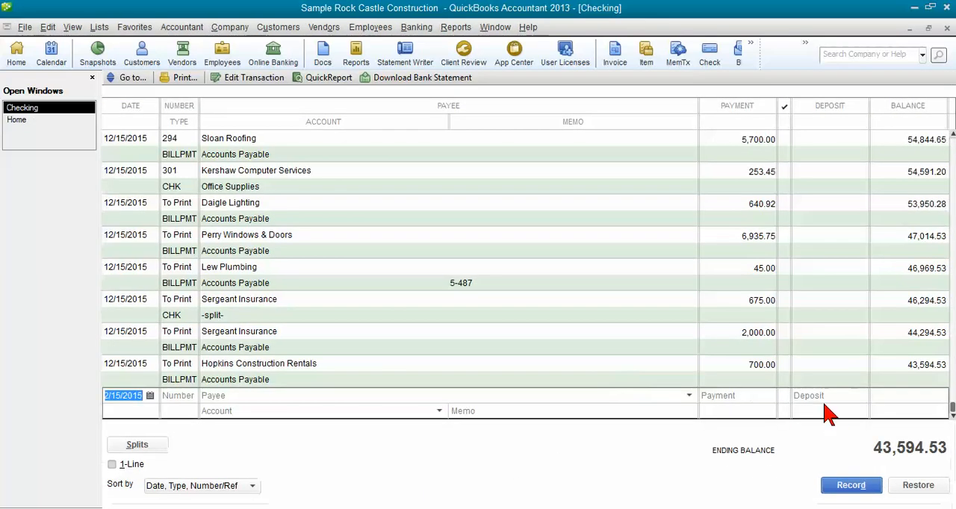
mouse_move(341, 391)
type("ao")
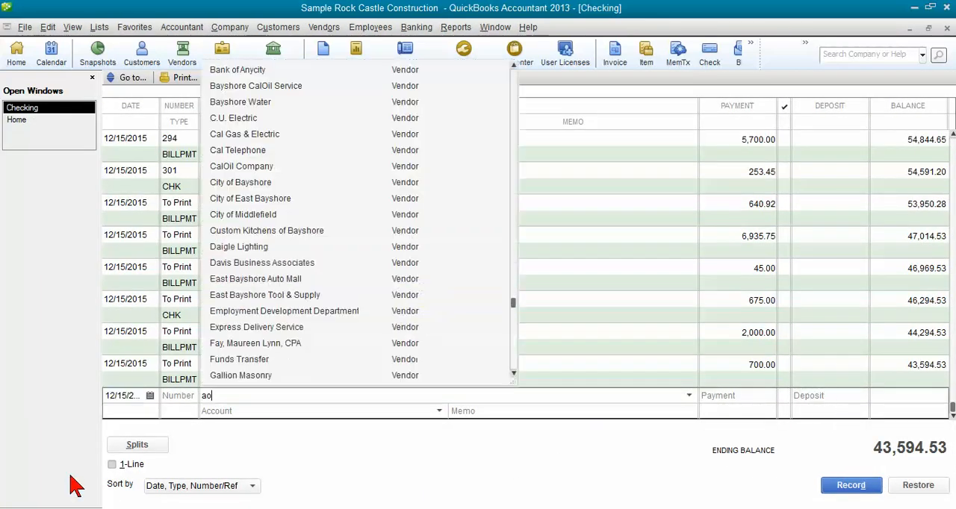
type("nother test")
left_click(323, 411)
type("Construction:Lab")
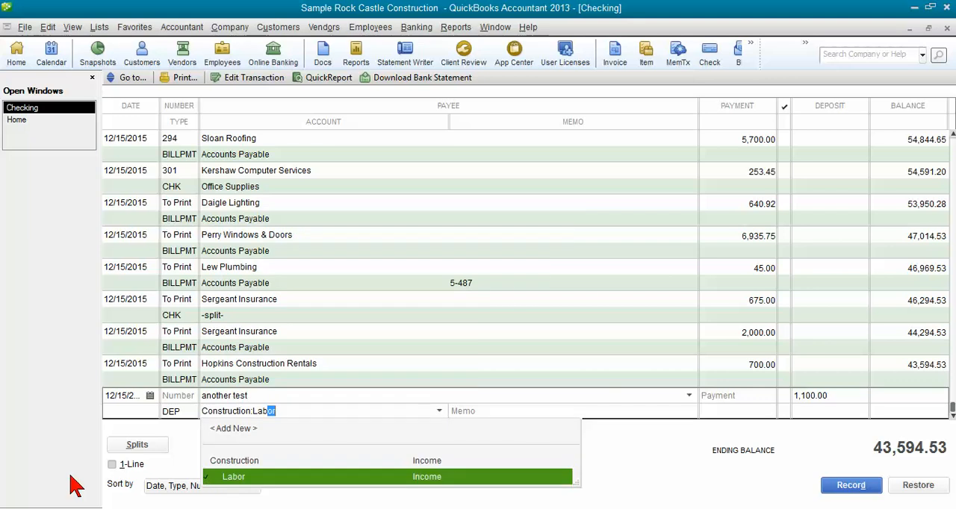
mouse_move(333, 478)
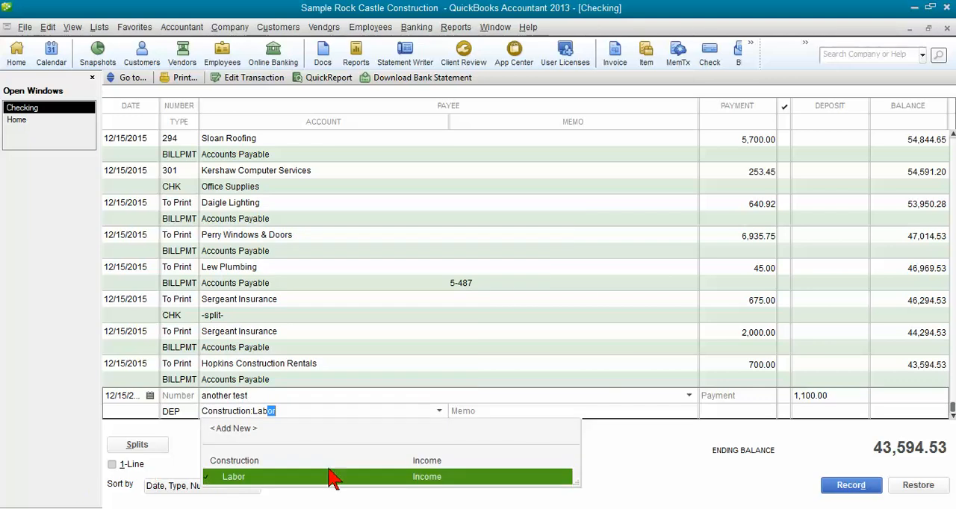
left_click(233, 476)
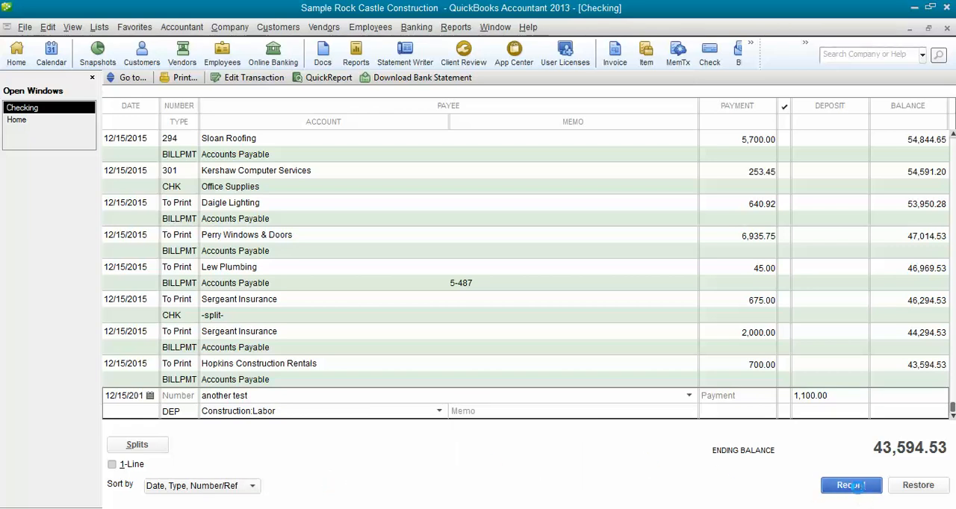
left_click(851, 484)
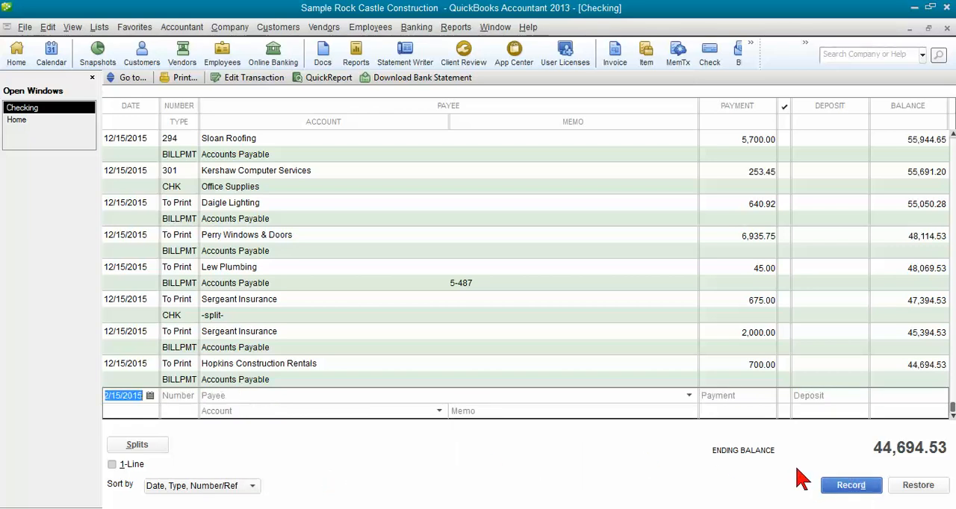
left_click(17, 107)
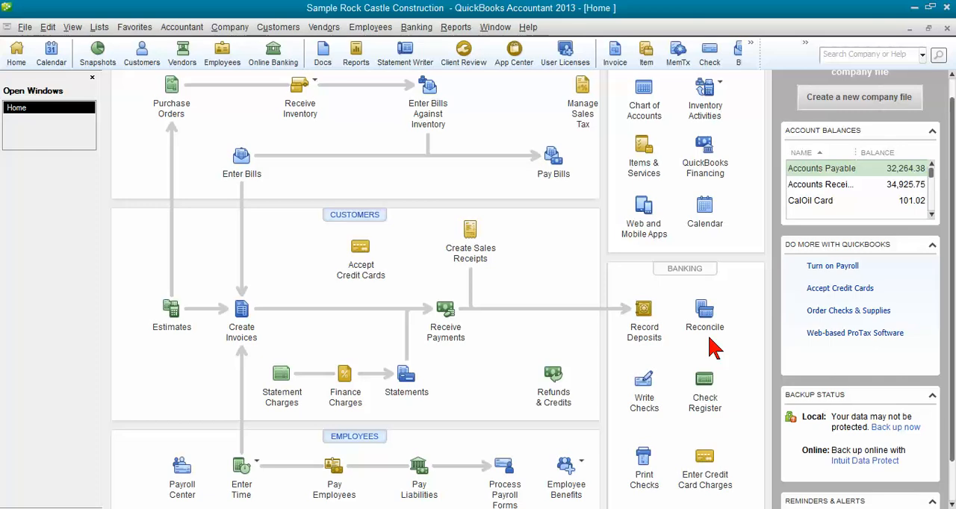
left_click(644, 89)
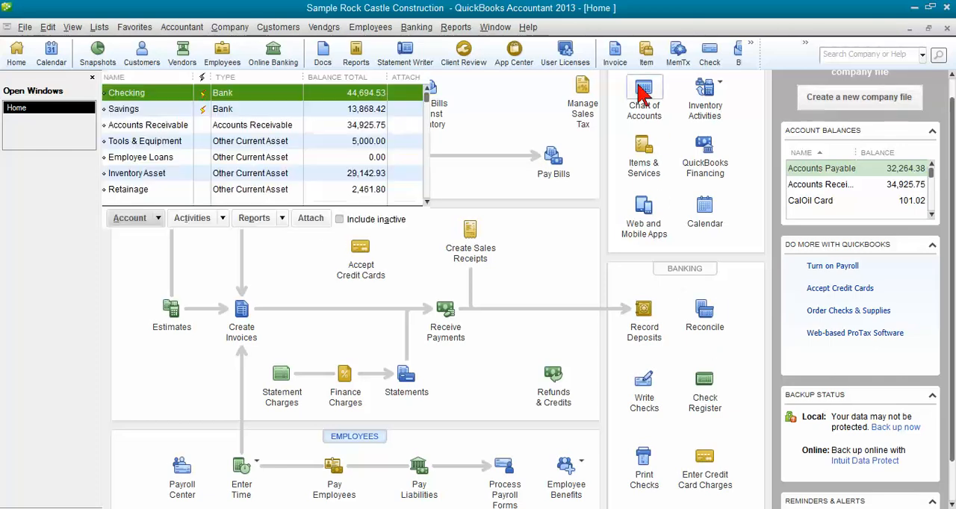
left_click(644, 97)
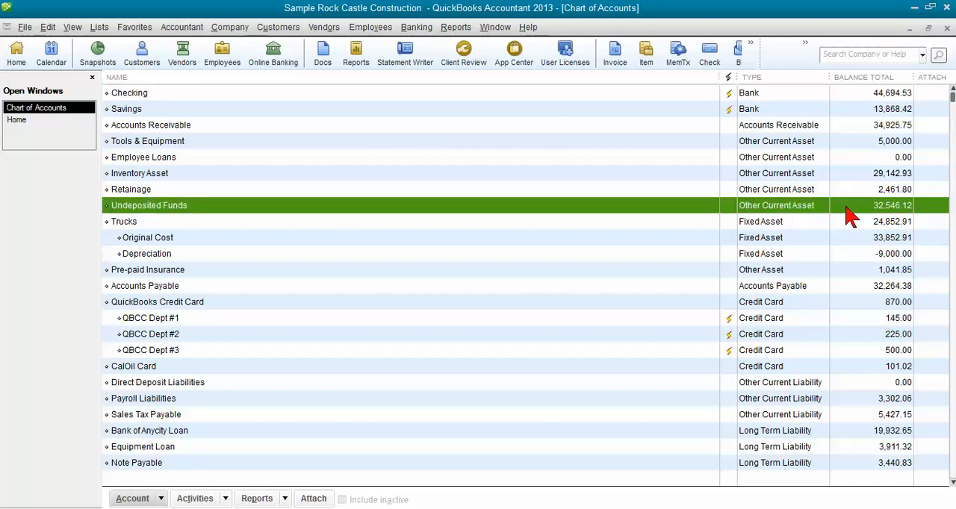
mouse_move(866, 217)
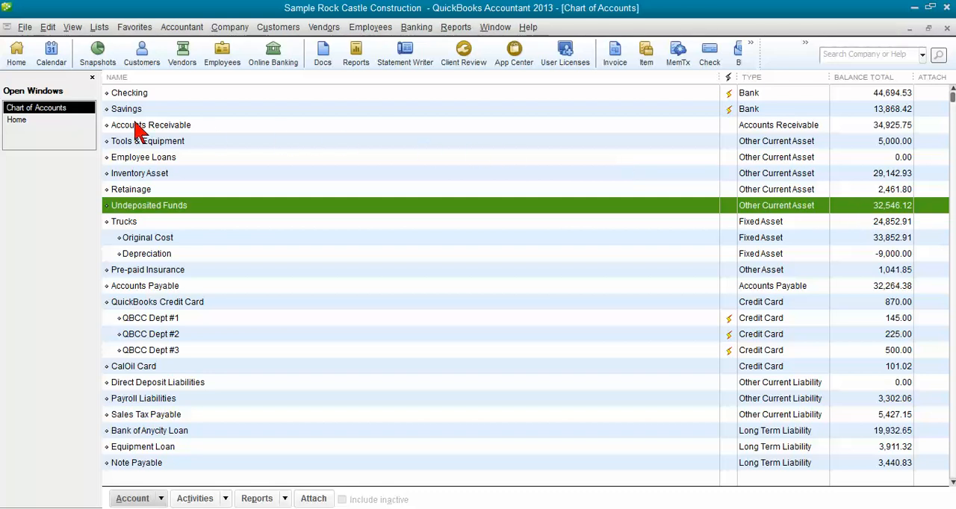
left_click(17, 120)
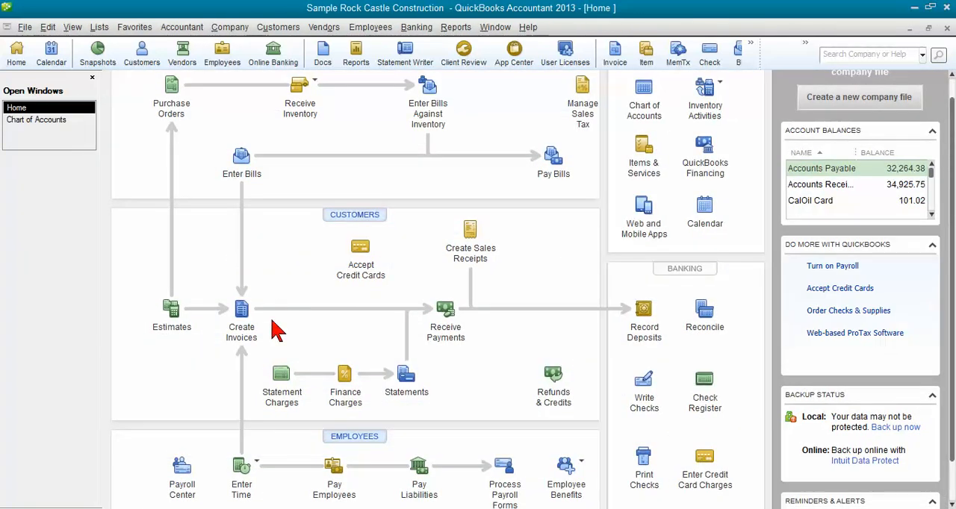
mouse_move(466, 371)
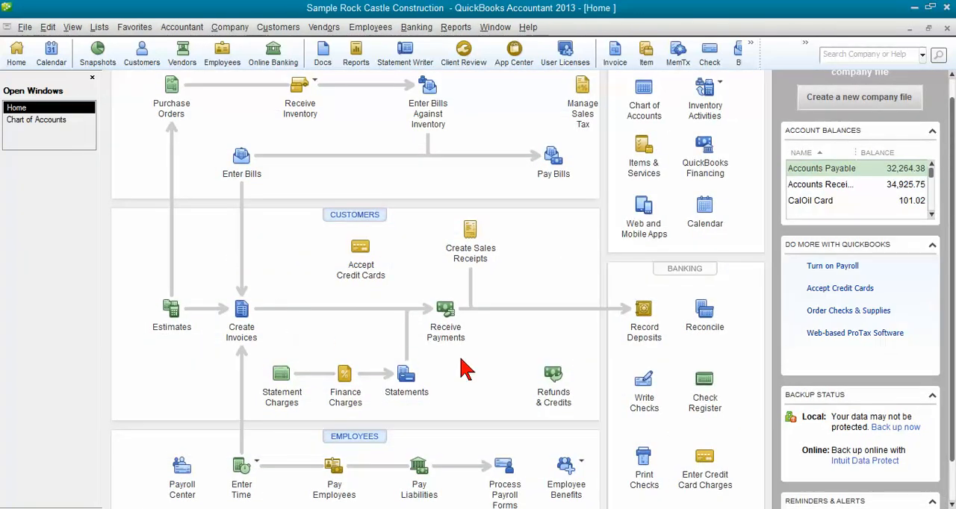
mouse_move(735, 404)
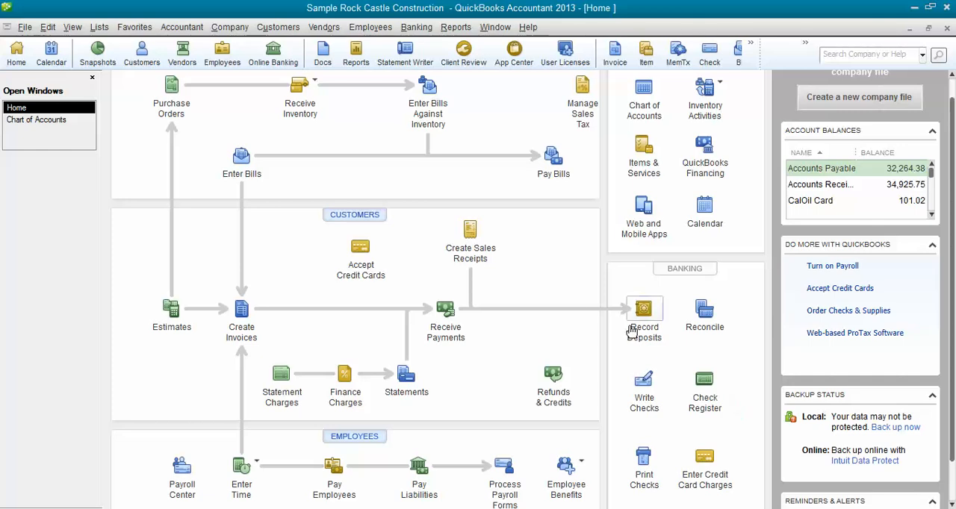
mouse_move(487, 278)
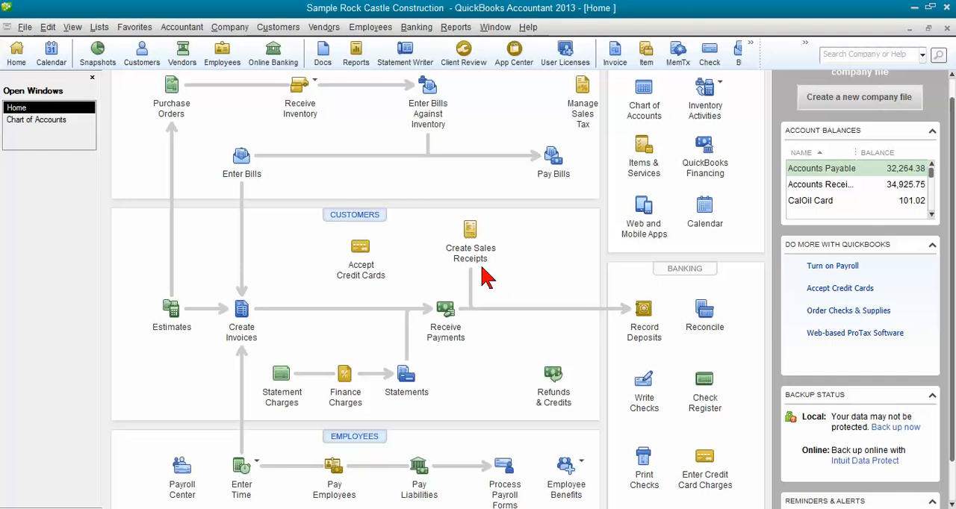
mouse_move(484, 288)
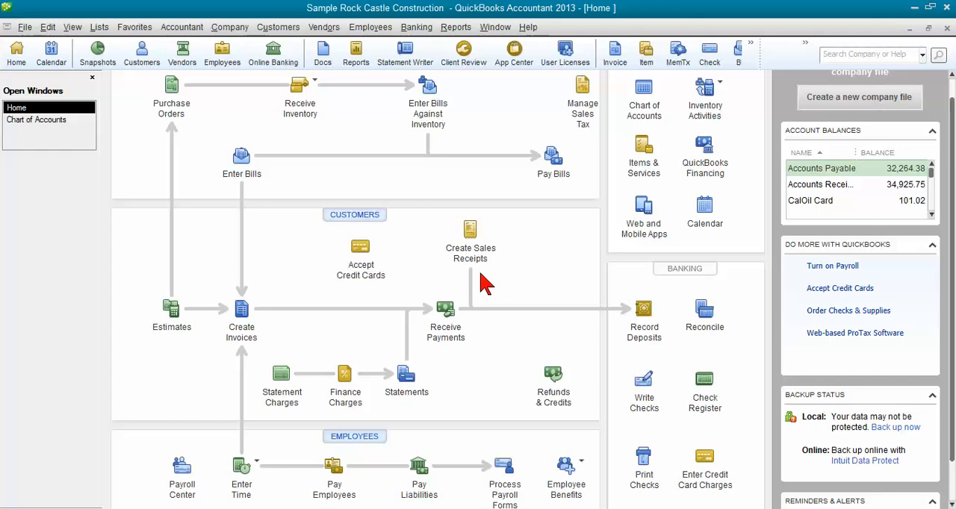
mouse_move(500, 288)
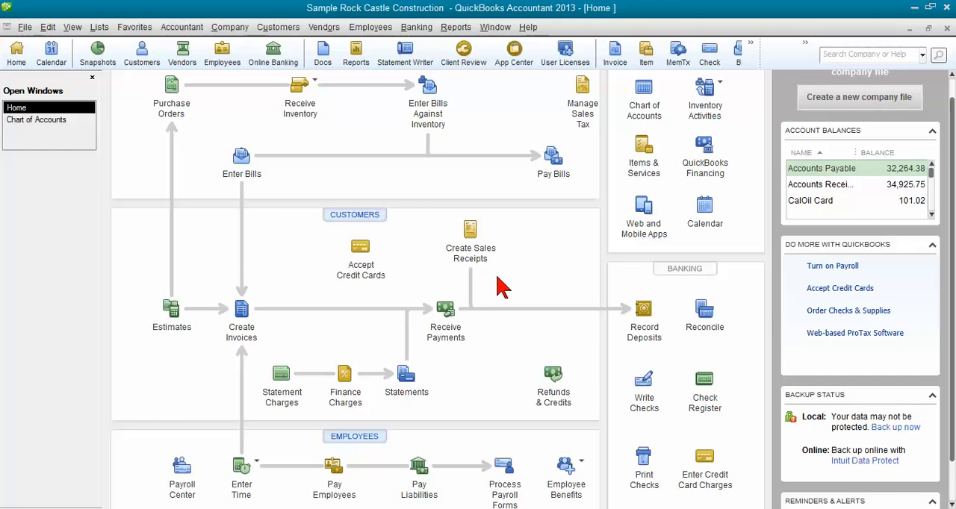
mouse_move(469, 314)
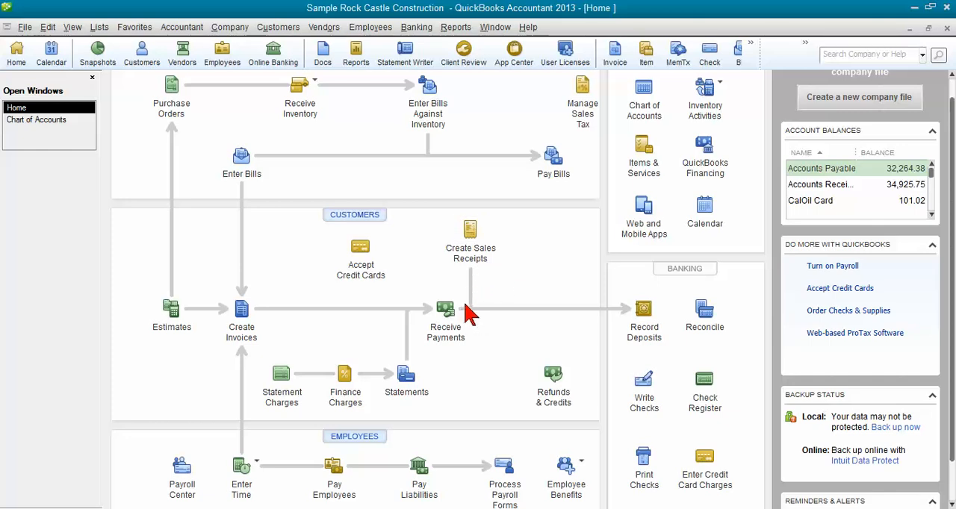
mouse_move(619, 317)
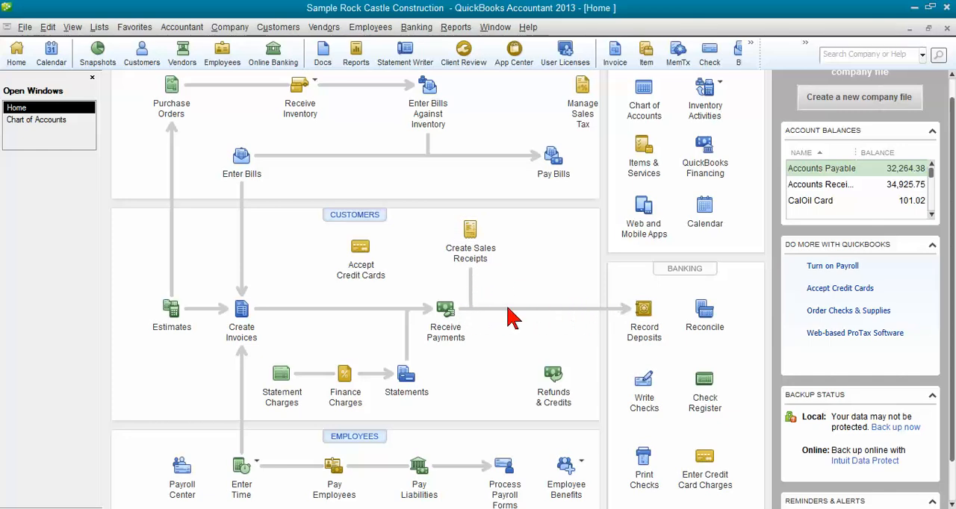
mouse_move(705, 381)
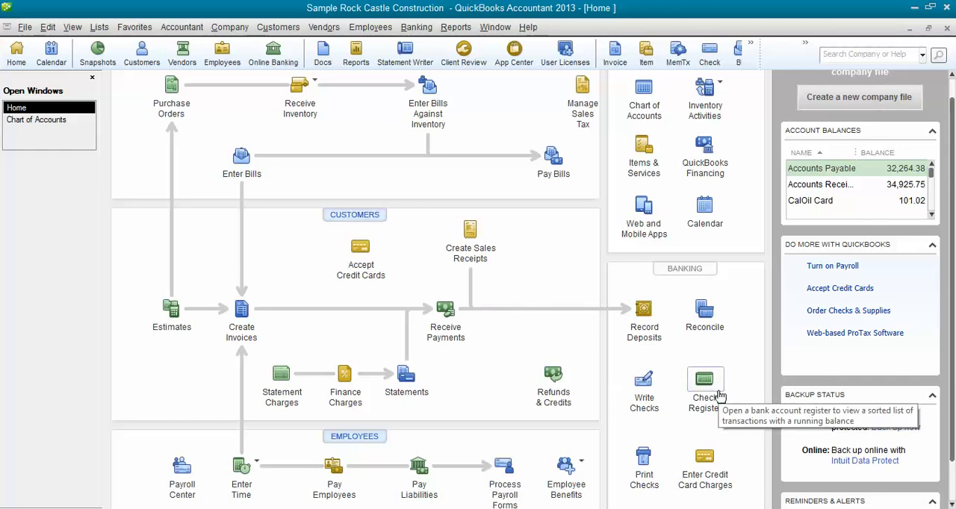
mouse_move(644, 308)
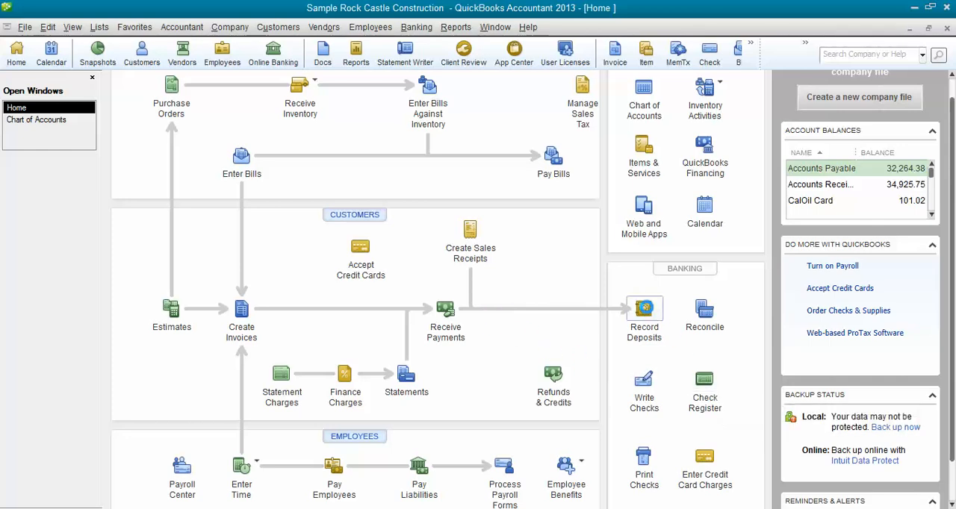
- Start a new bank deposit from the Home page, listing nine undeposited payments
left_click(644, 308)
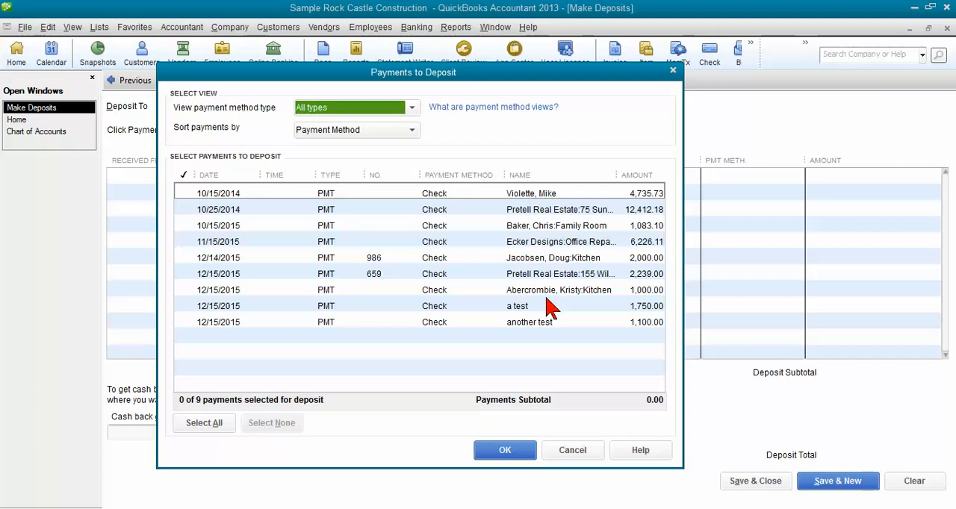
mouse_move(430, 325)
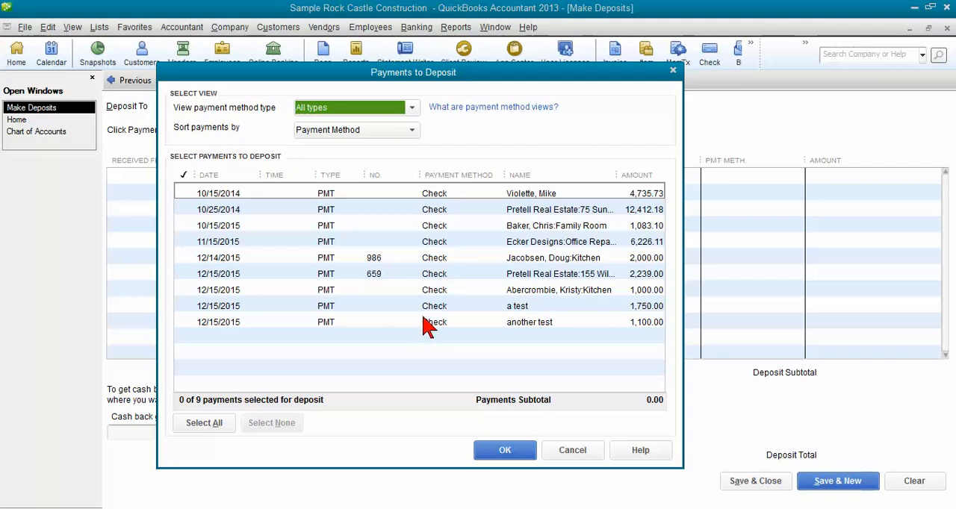
mouse_move(317, 361)
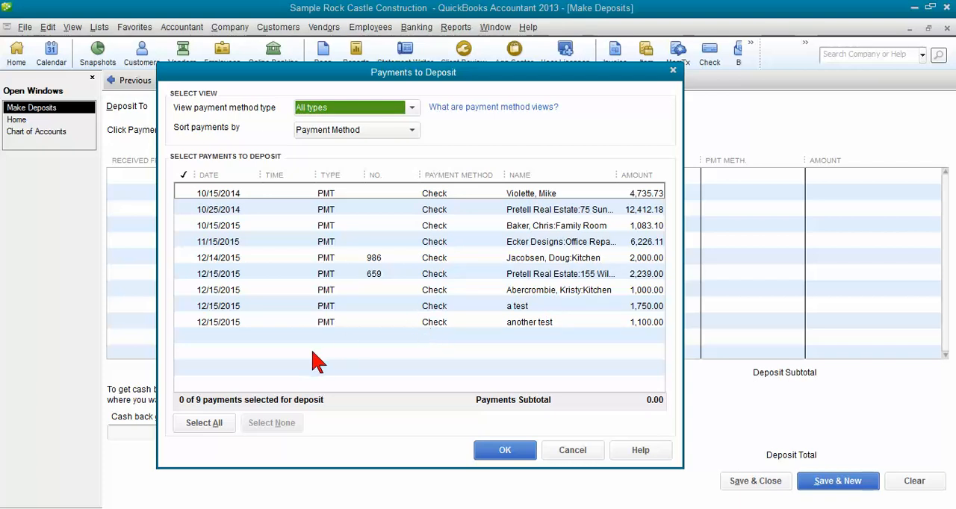
mouse_move(224, 411)
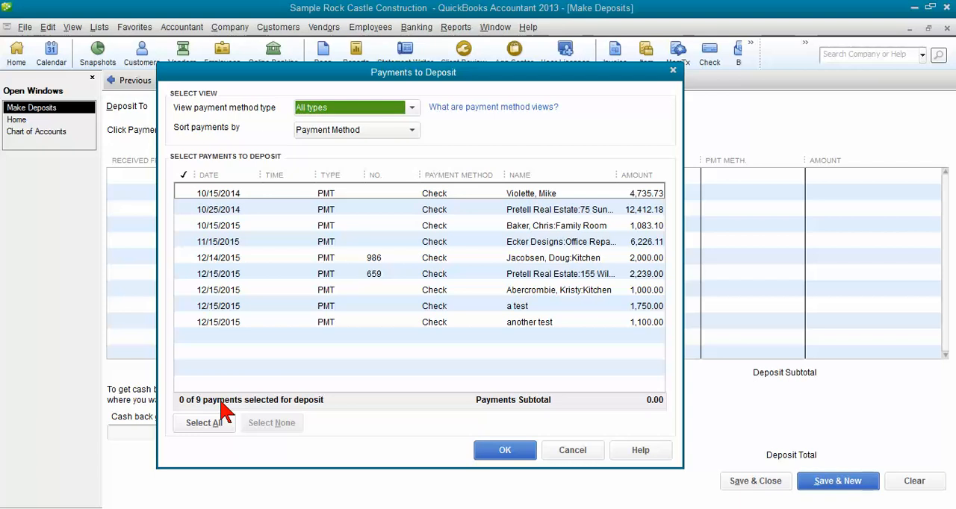
mouse_move(290, 361)
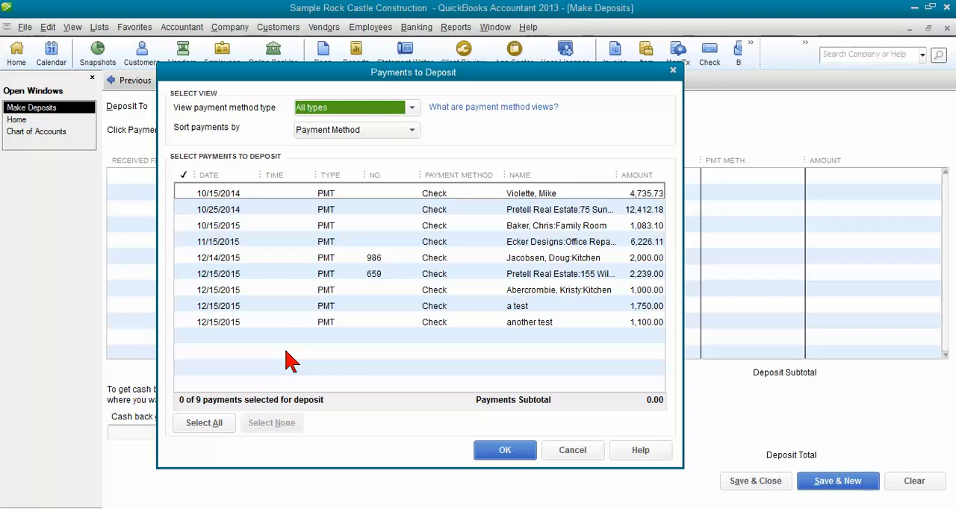
mouse_move(197, 38)
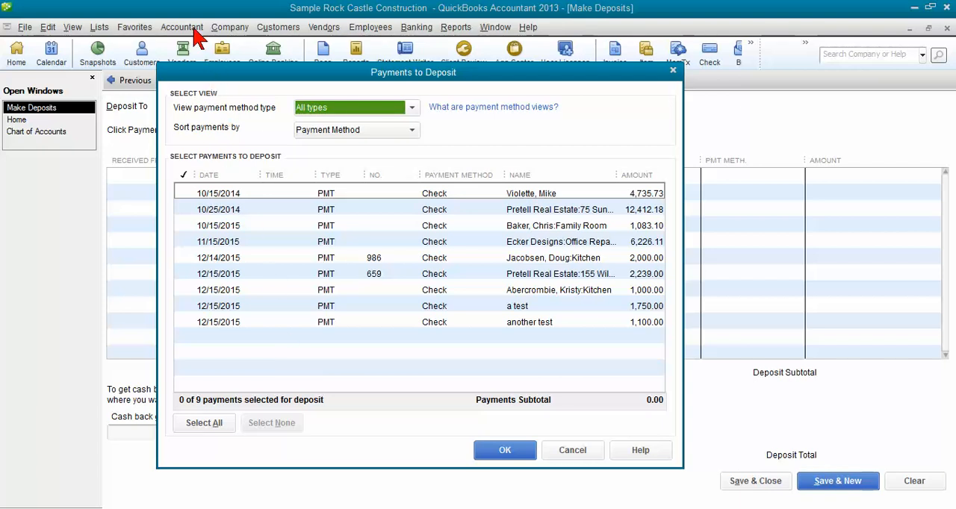
- Cancel the Payments to Deposit list and browse the Accountant tools menu
left_click(572, 450)
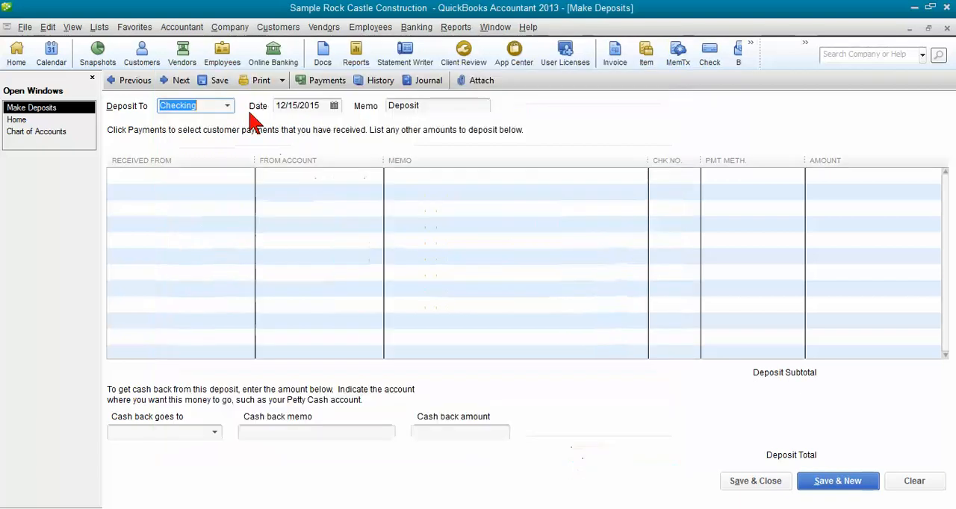
left_click(182, 27)
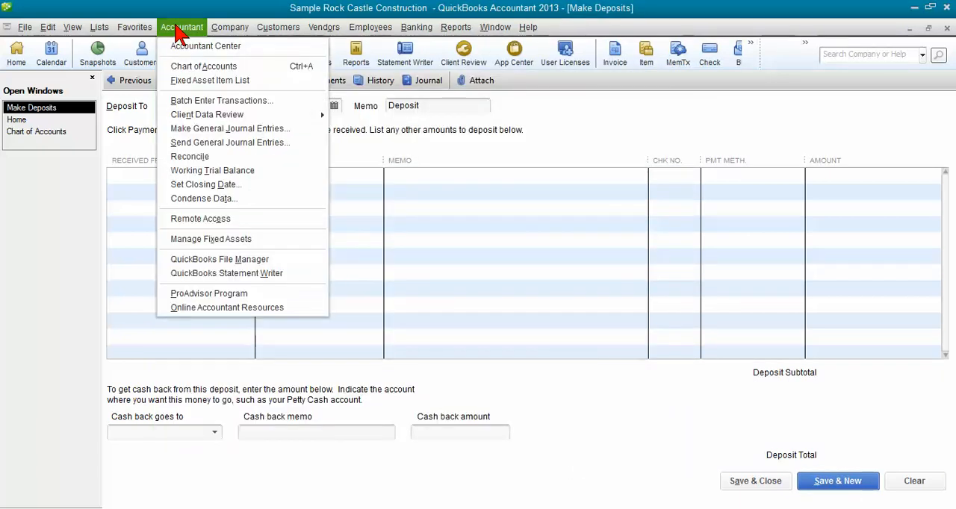
mouse_move(207, 114)
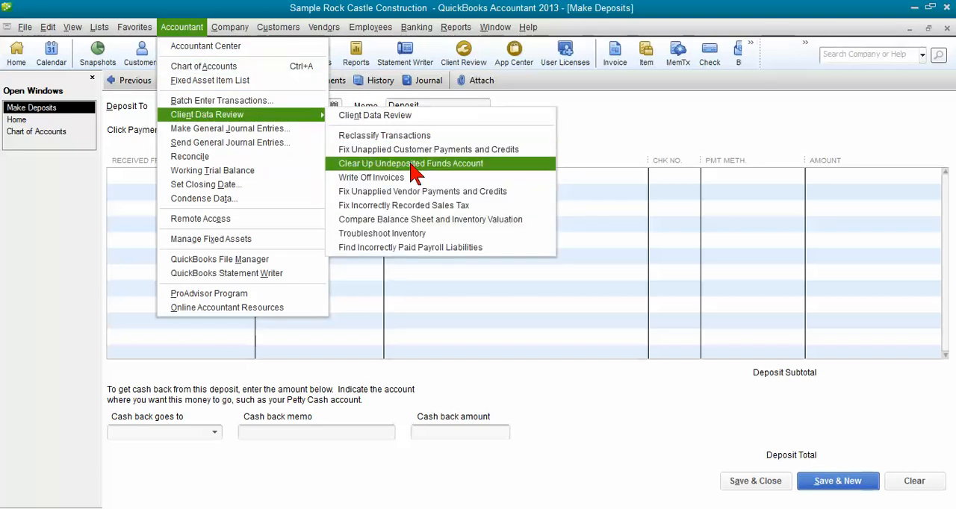
mouse_move(418, 173)
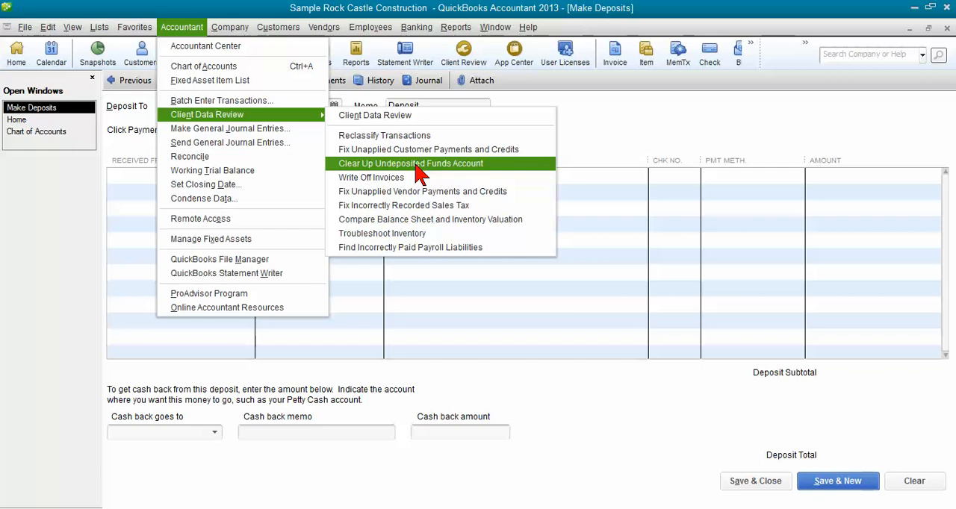
mouse_move(468, 170)
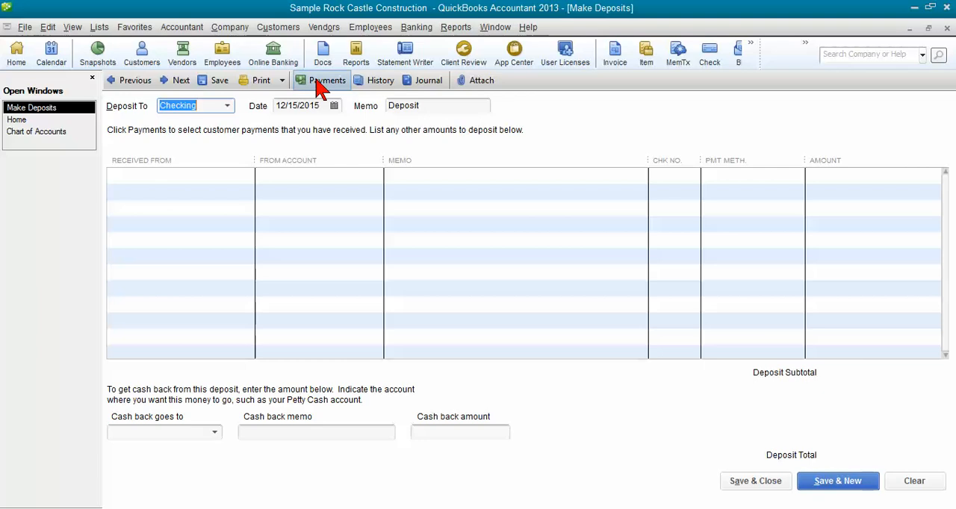
- Add the Violette 4,735.73 and Pretell Real Estate 12,412.10 payments to the deposit, subtotal 17,147.91
left_click(325, 80)
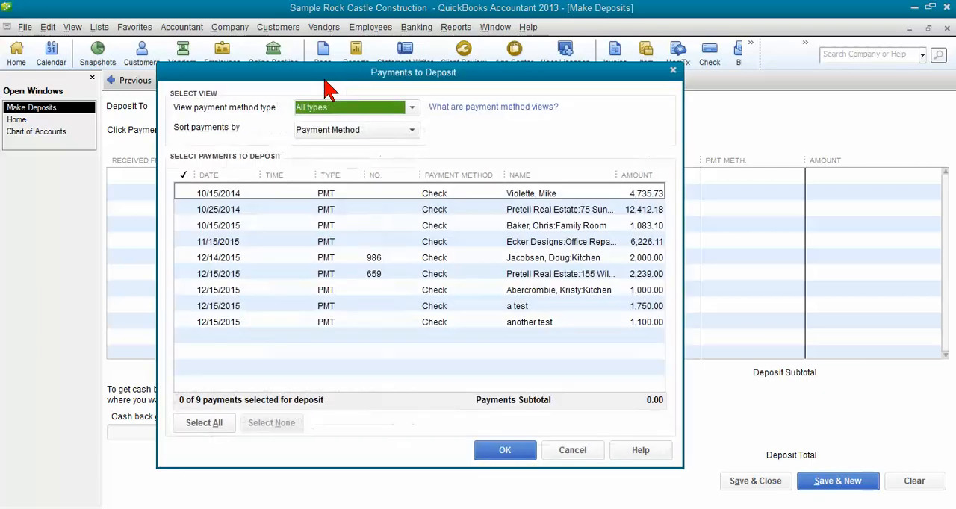
mouse_move(314, 112)
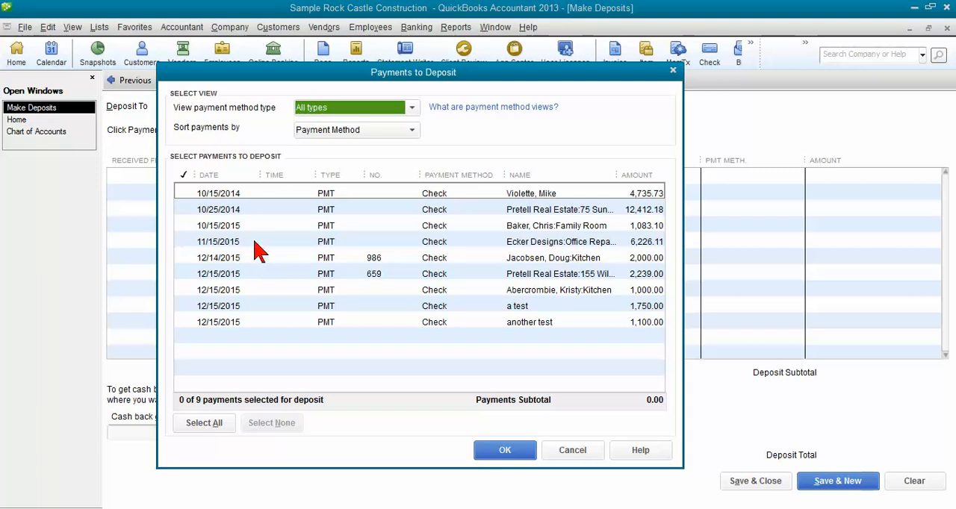
mouse_move(251, 233)
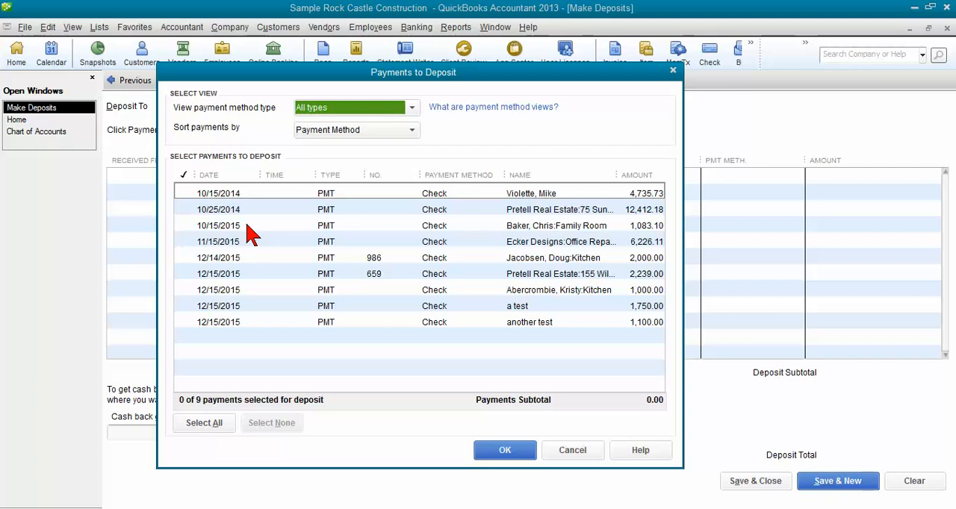
mouse_move(248, 215)
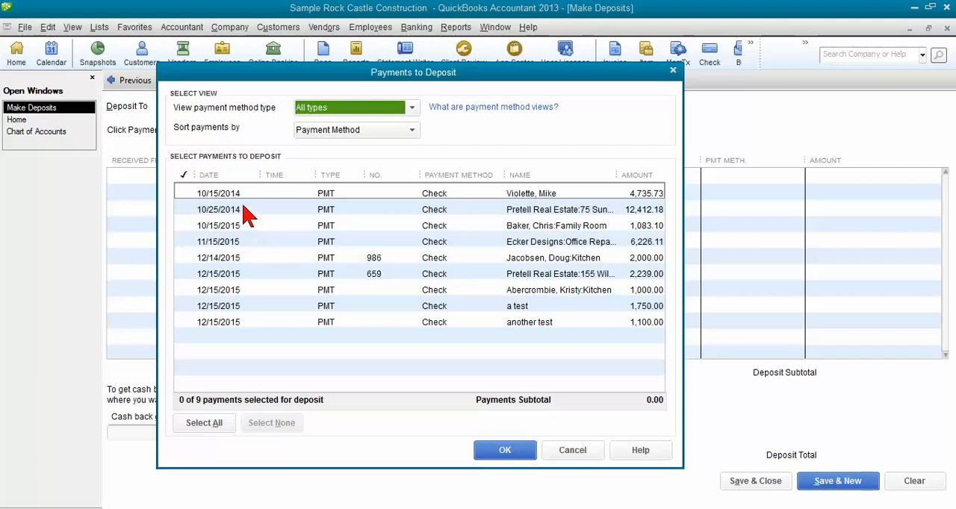
mouse_move(246, 202)
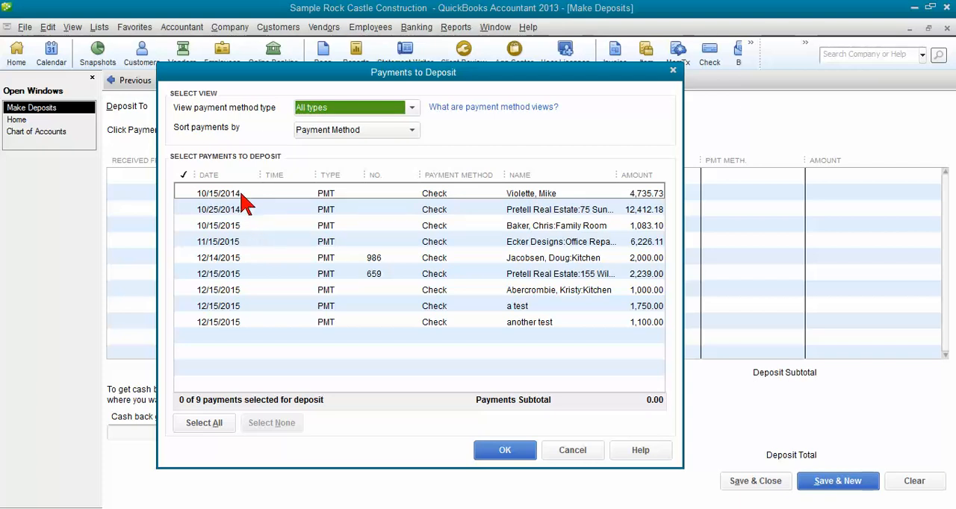
mouse_move(248, 215)
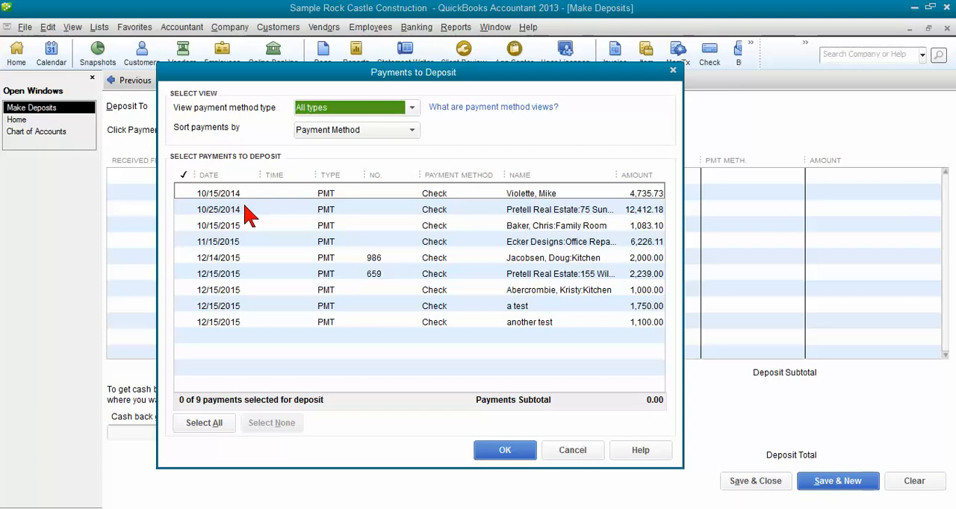
left_click(183, 193)
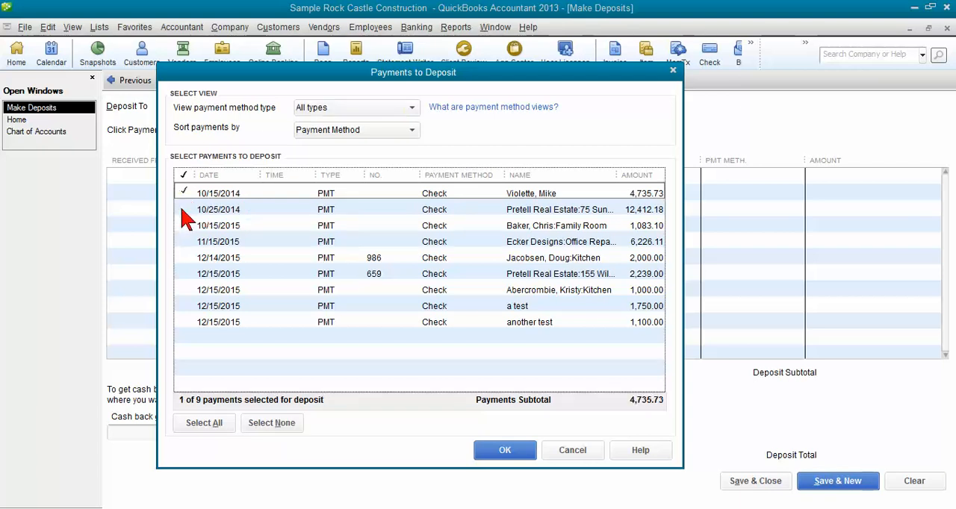
left_click(184, 209)
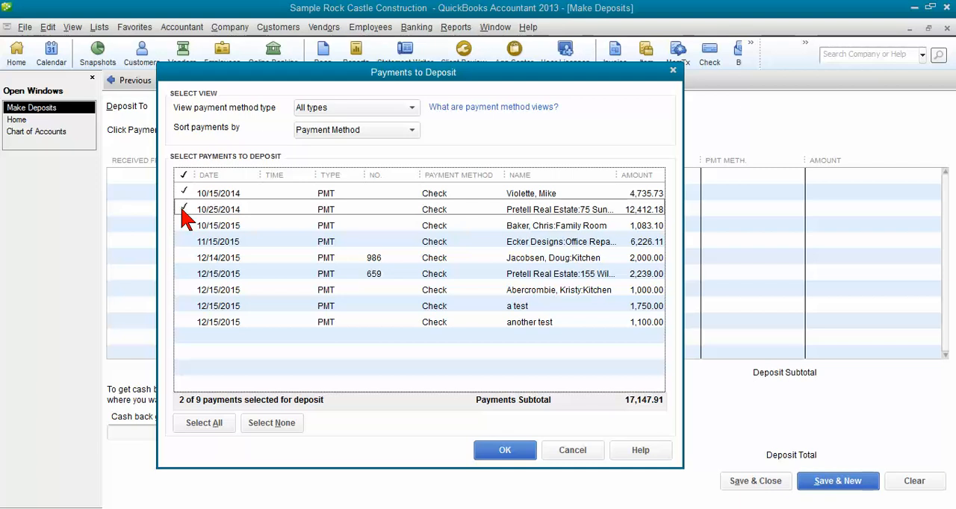
mouse_move(270, 216)
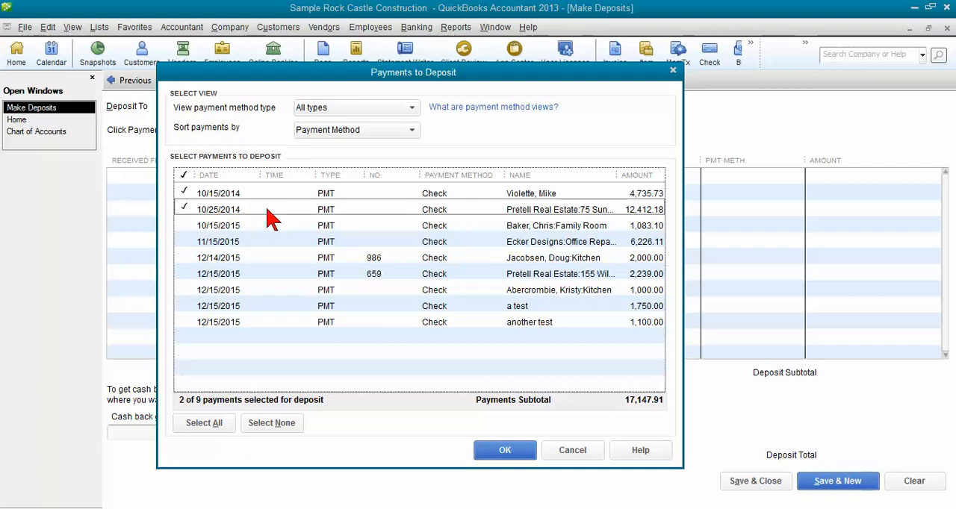
mouse_move(257, 203)
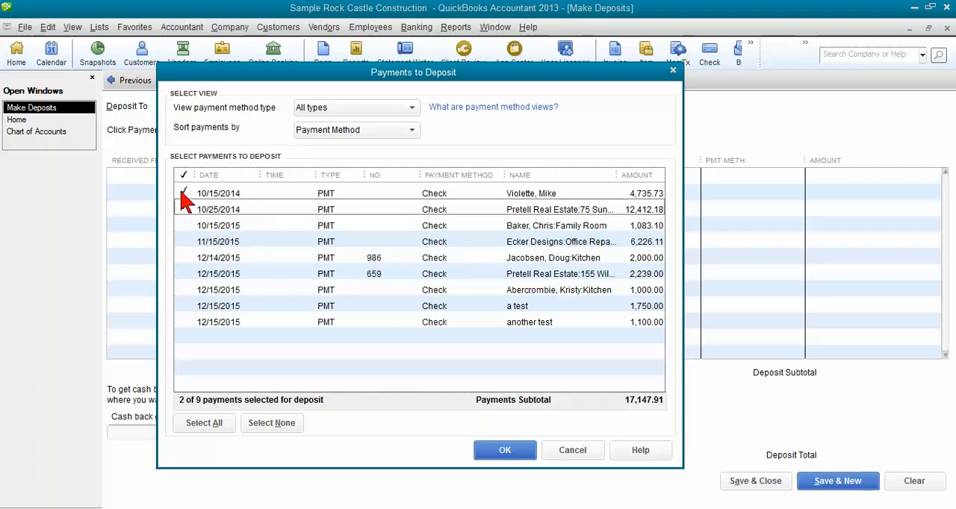
left_click(183, 194)
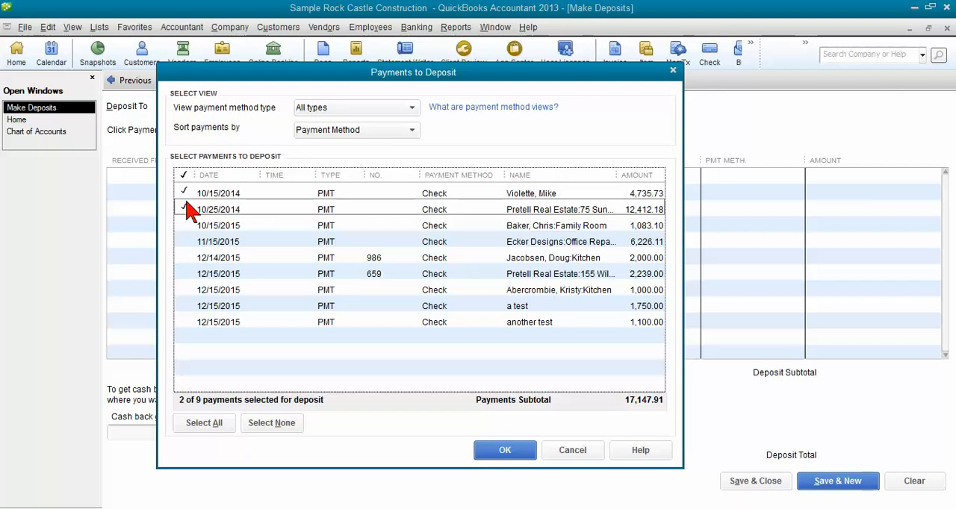
mouse_move(191, 202)
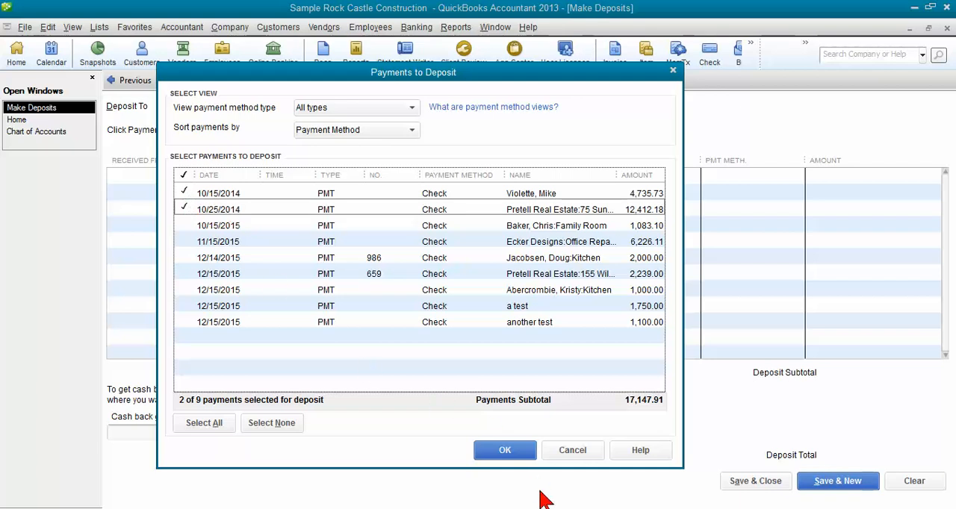
left_click(505, 449)
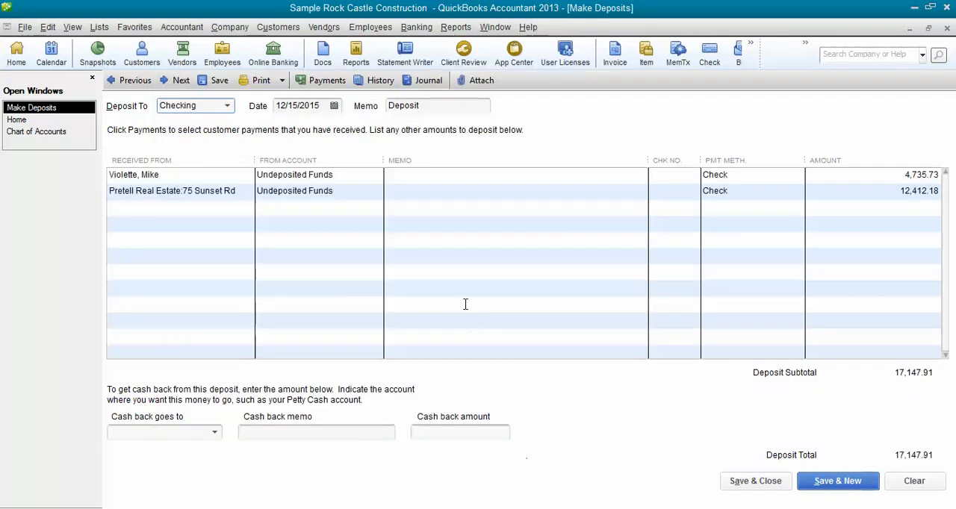
mouse_move(398, 247)
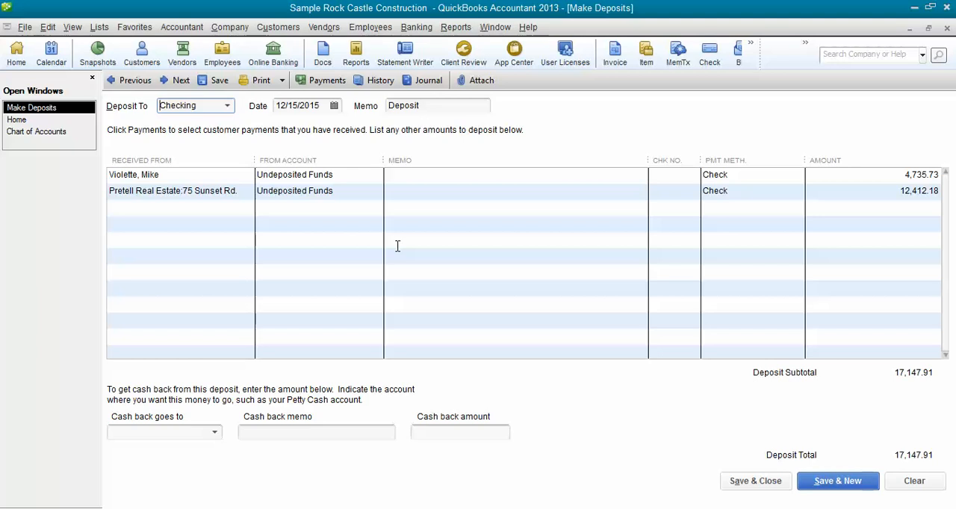
mouse_move(348, 209)
type("Construction:Labor")
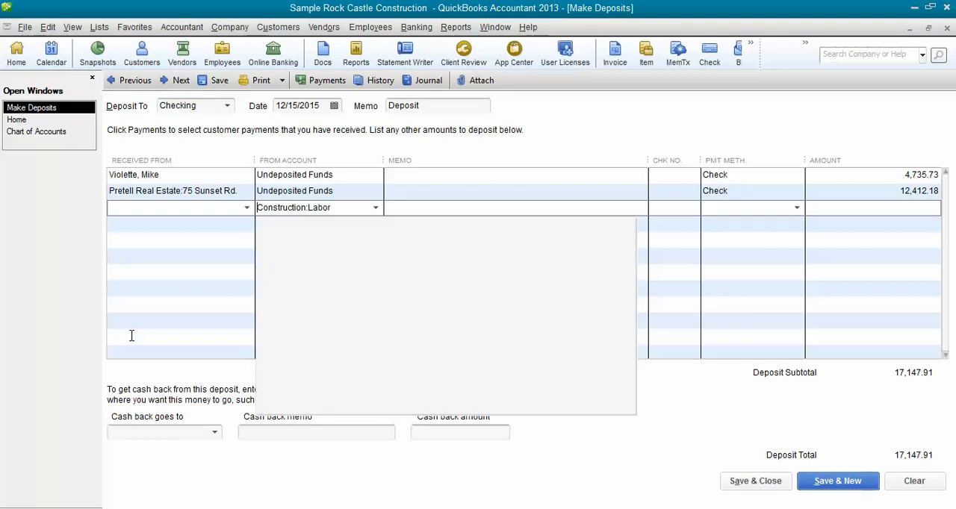
- Add a -17,147.91 Construction:Labor line so the deposit nets 0.00, then Save & New
left_click(375, 207)
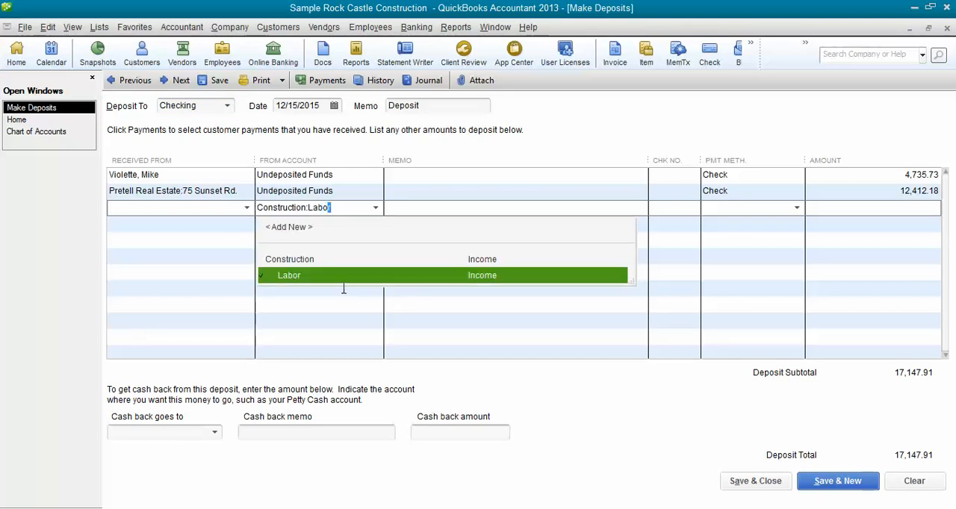
mouse_move(344, 279)
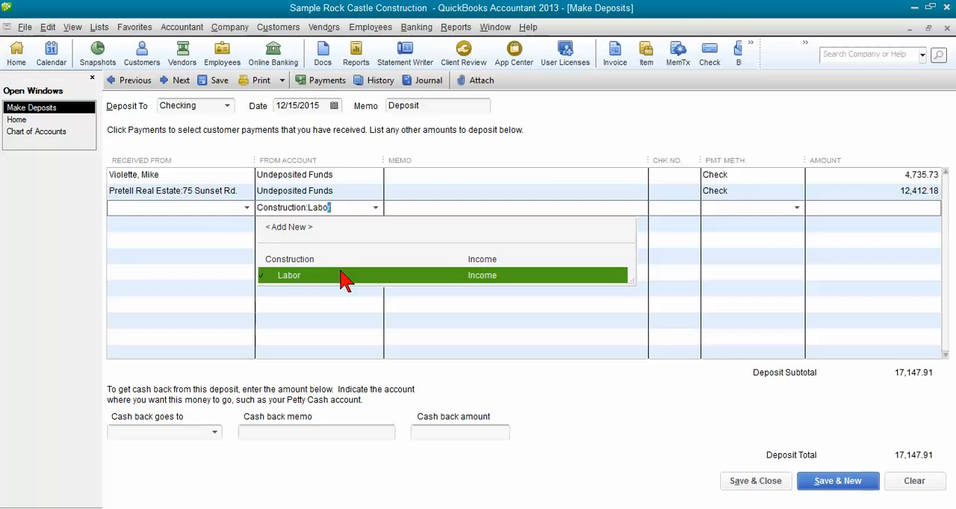
mouse_move(337, 285)
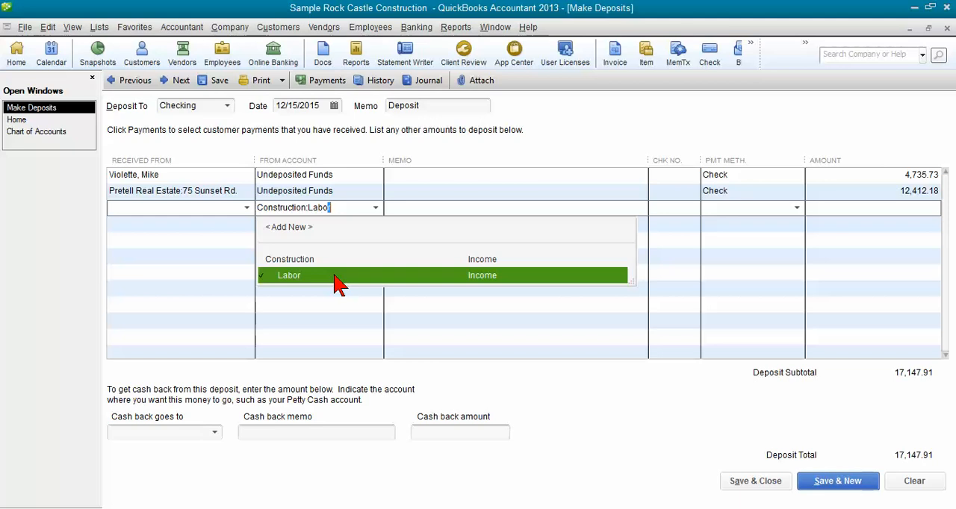
left_click(288, 274)
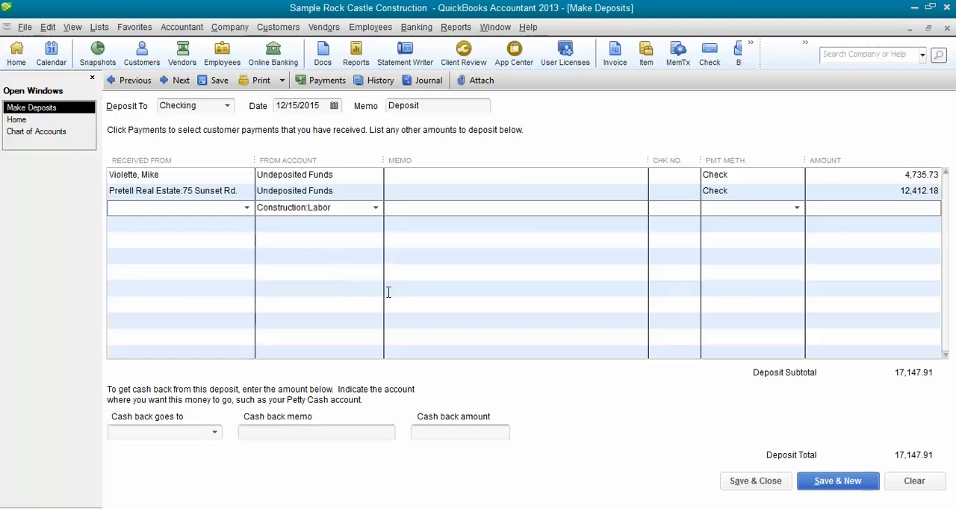
mouse_move(909, 391)
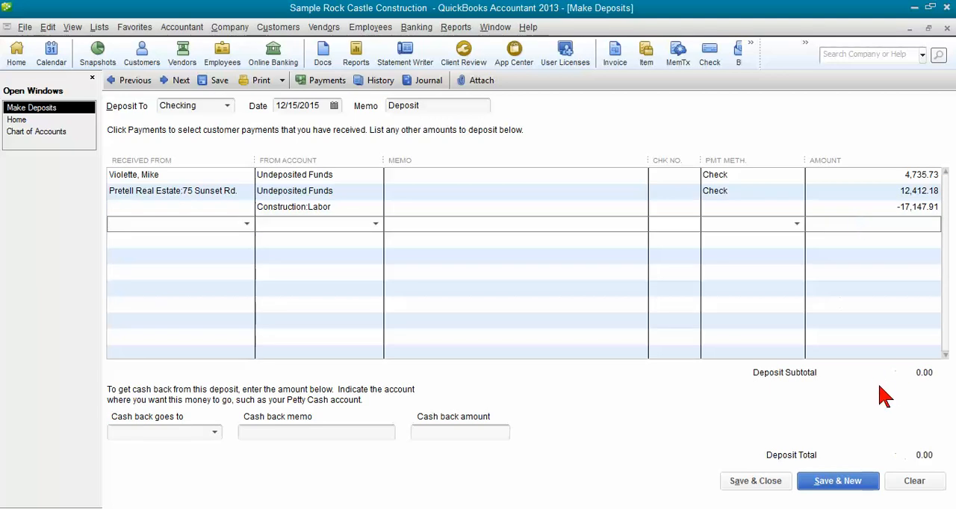
mouse_move(938, 396)
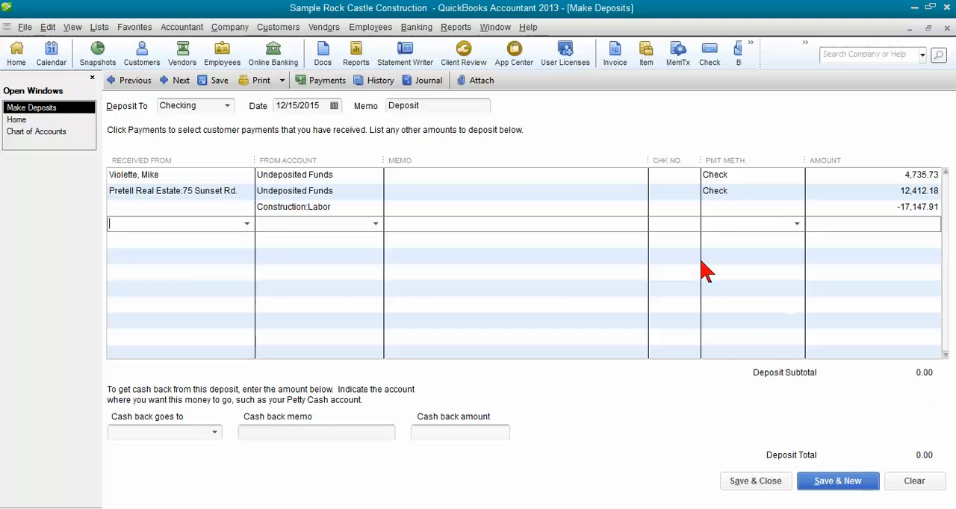
mouse_move(596, 176)
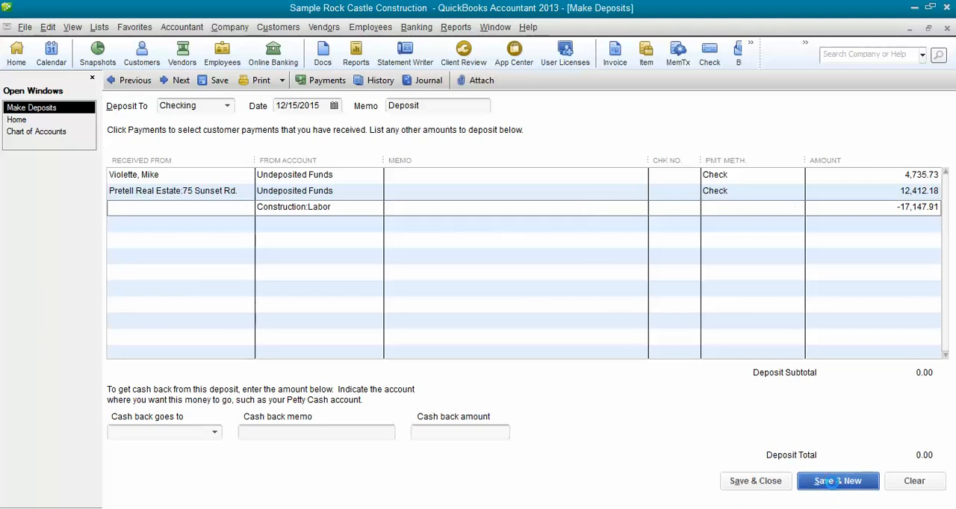
left_click(327, 81)
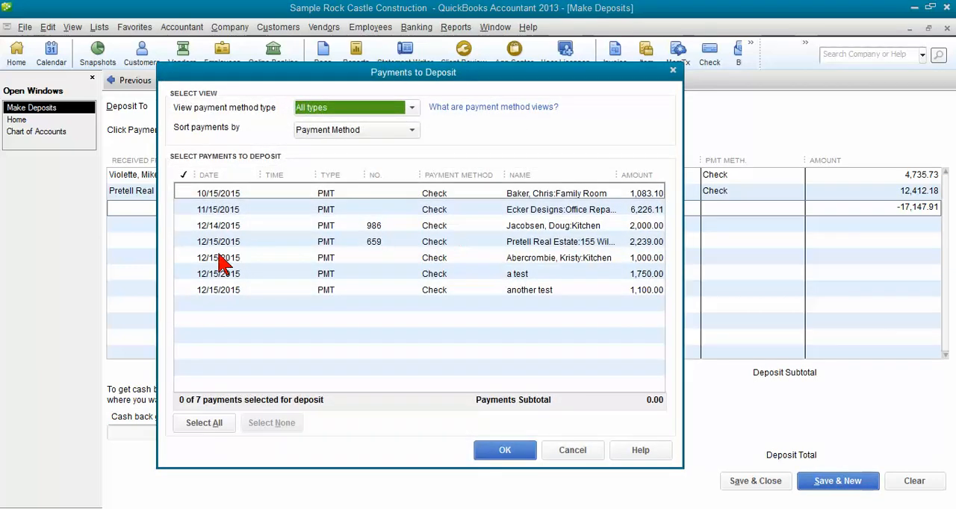
mouse_move(187, 219)
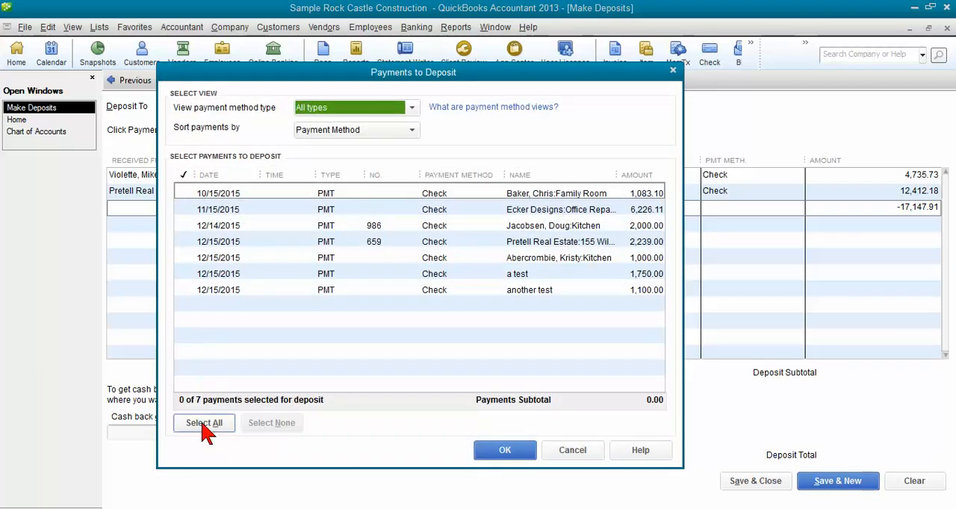
- Select all seven payments, offset with a -15,398.21 Construction:Labor line, and Save & Close to Home
left_click(203, 423)
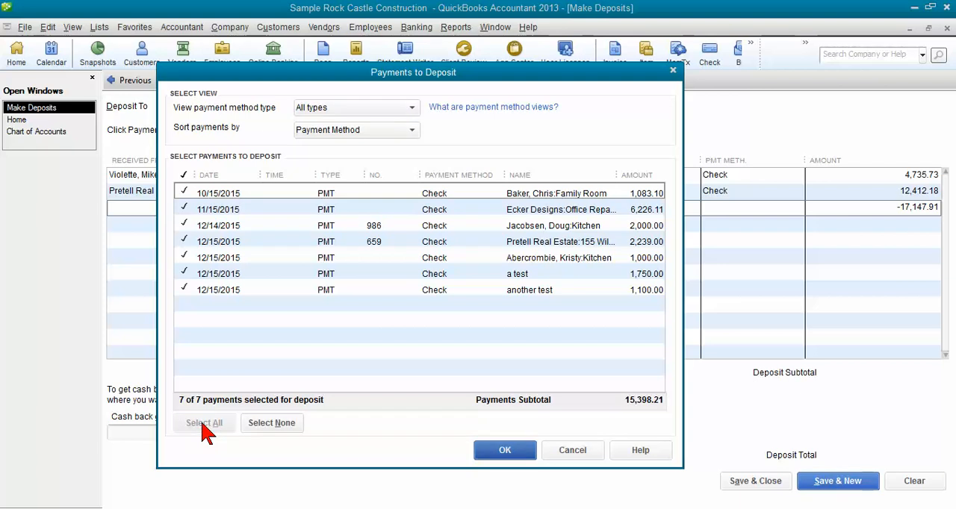
left_click(505, 449)
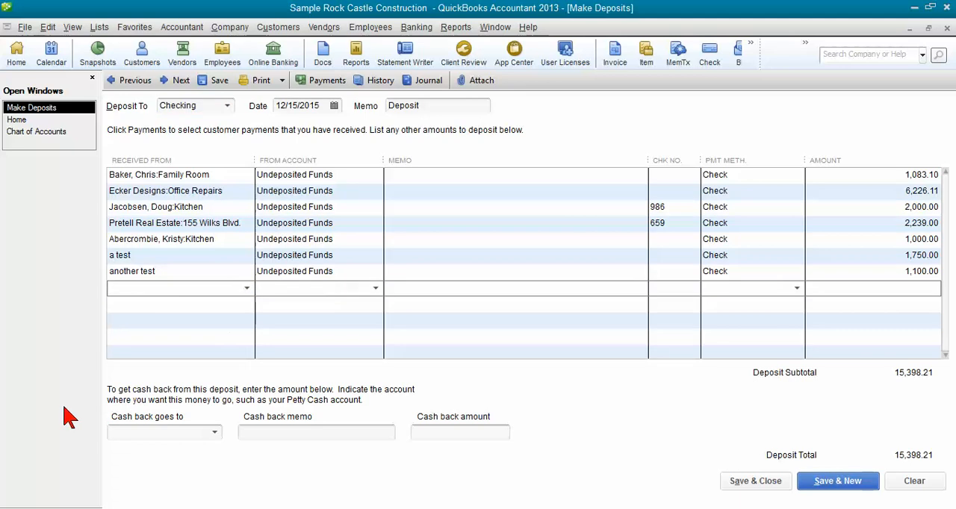
left_click(317, 288)
type("Construction:Labor")
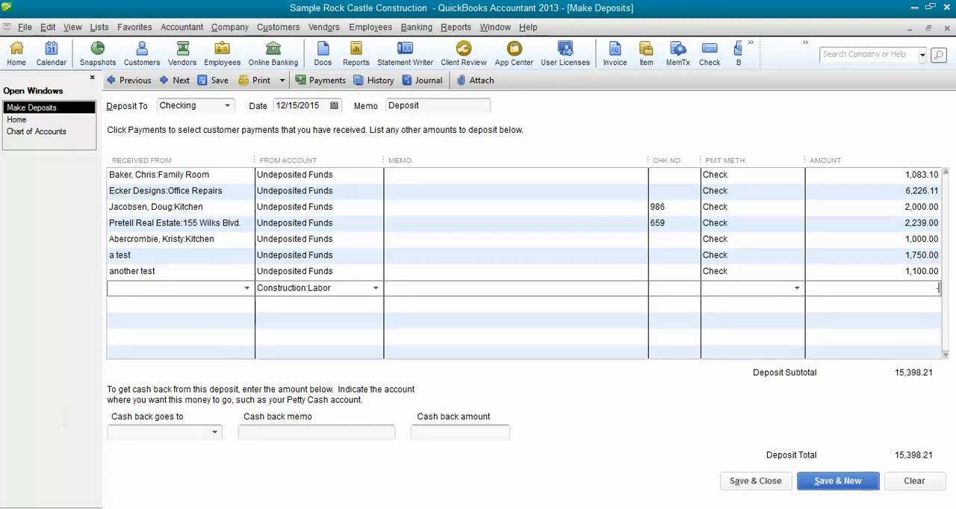
type("-15,398.21")
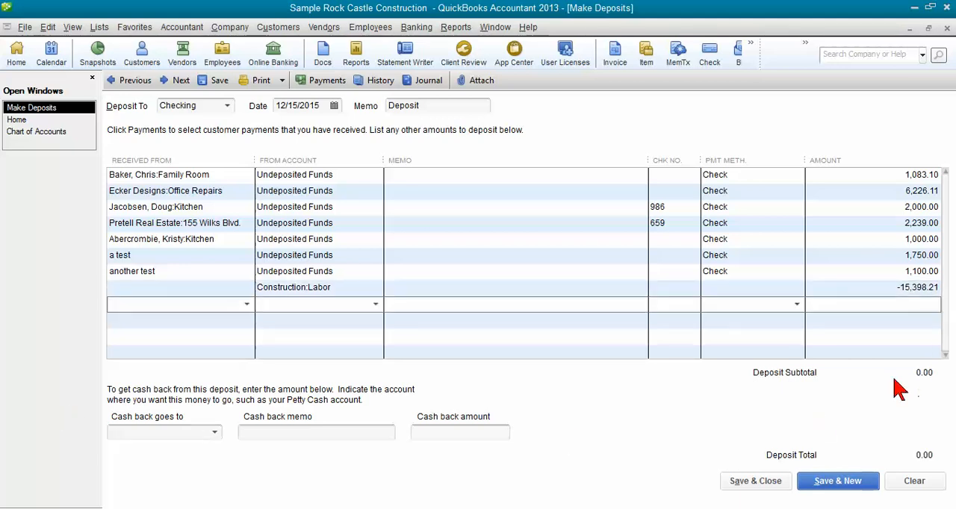
mouse_move(317, 138)
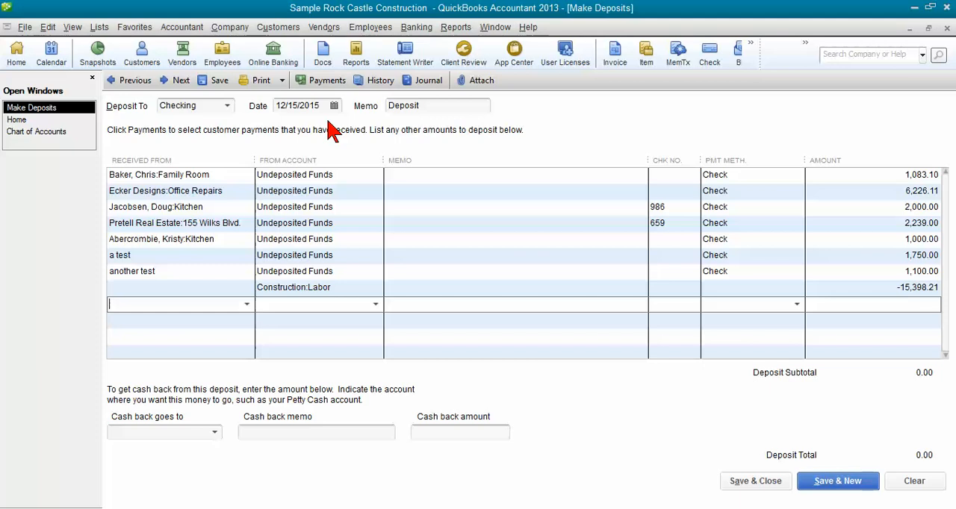
mouse_move(323, 131)
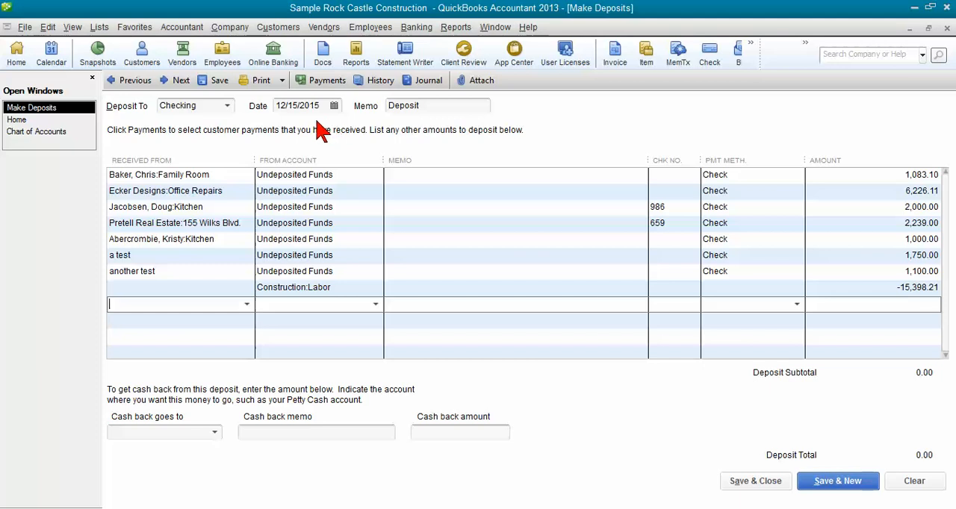
mouse_move(756, 481)
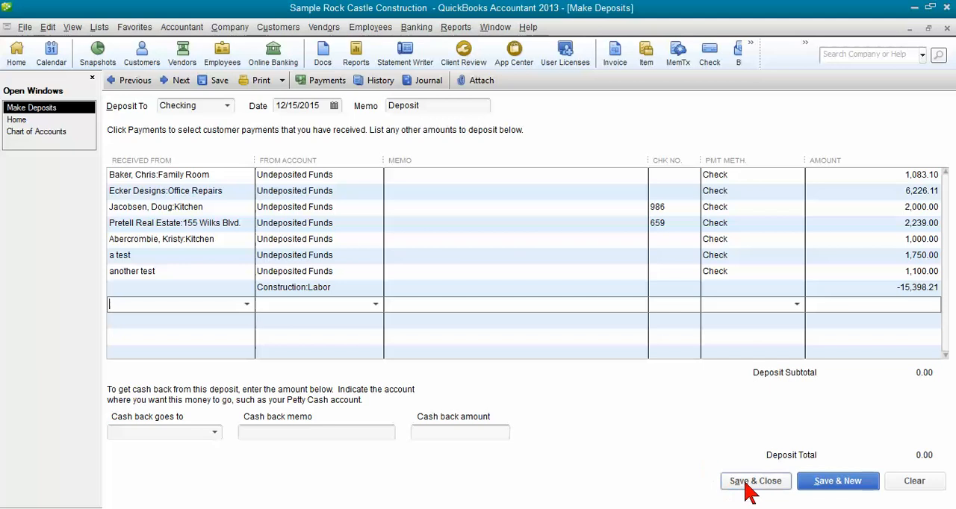
left_click(756, 481)
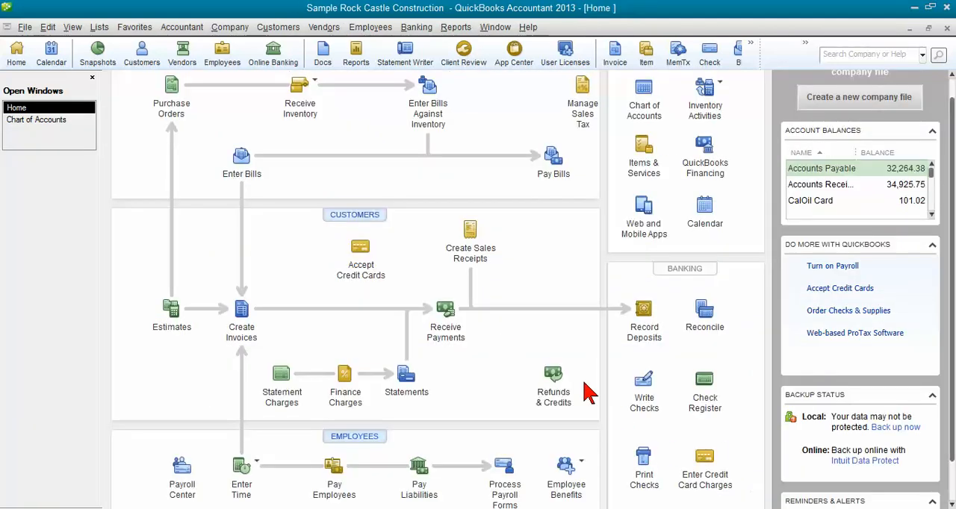
mouse_move(508, 345)
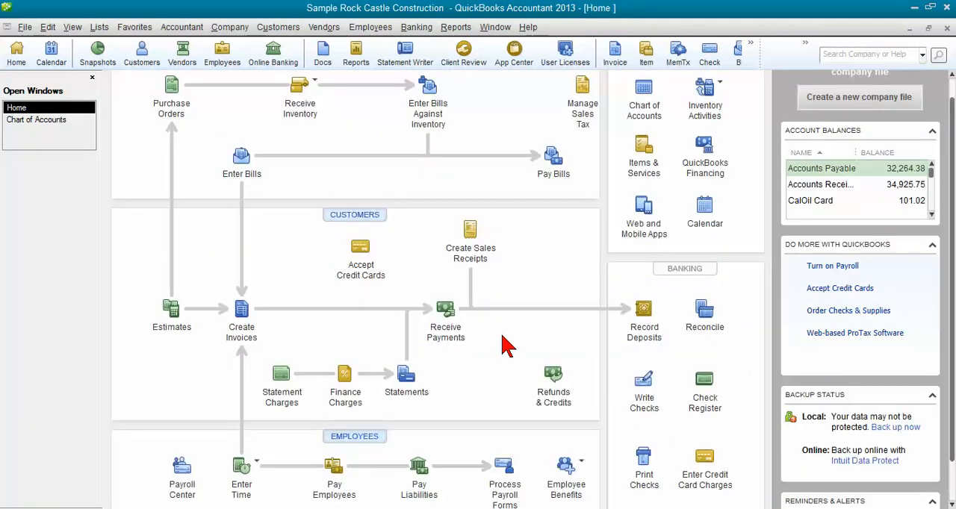